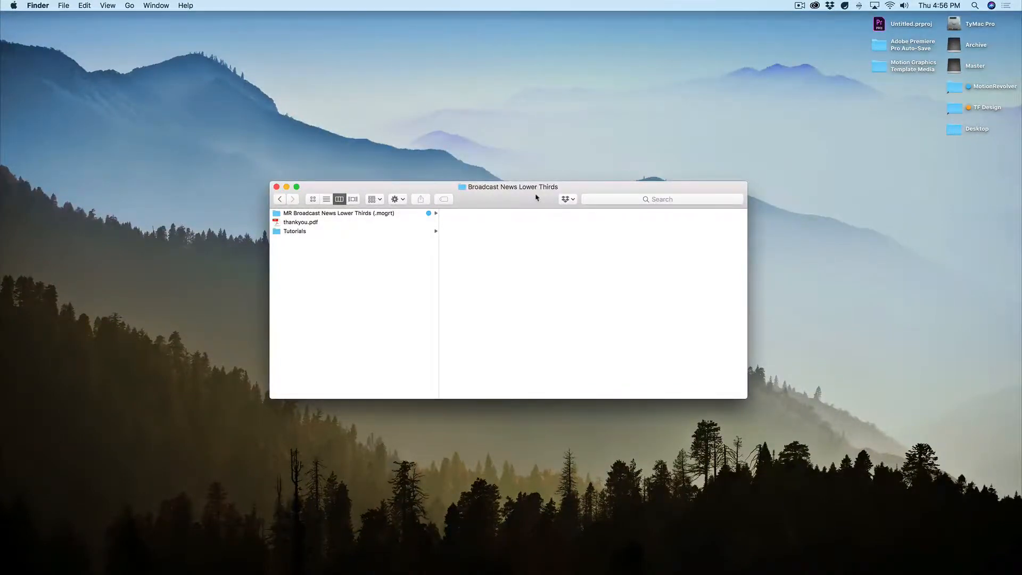
pyautogui.moveTo(399, 231)
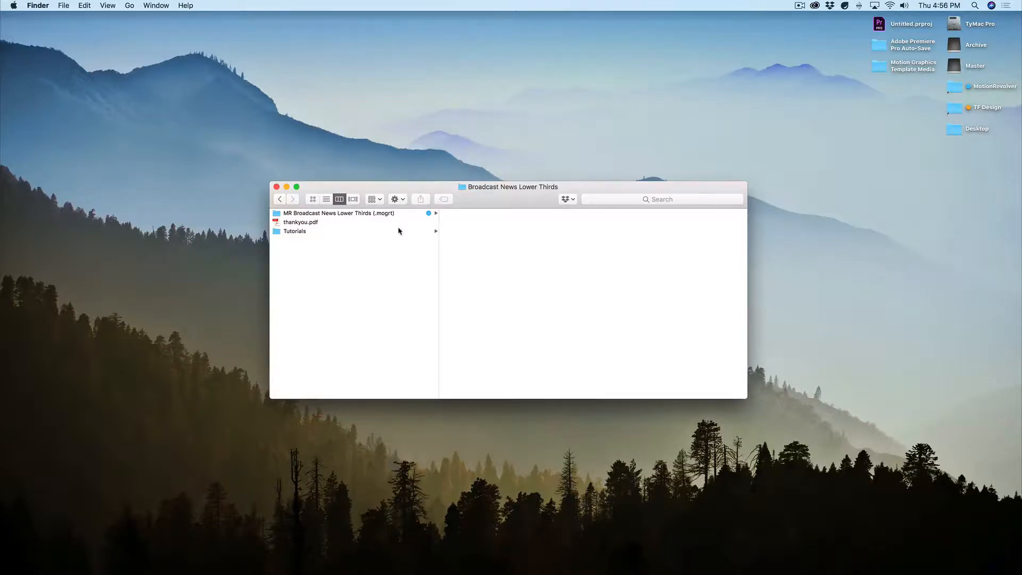
# Switch from the Tutorials folder to Premiere Pro and search the templates for 'broadcast'.
pyautogui.click(294, 231)
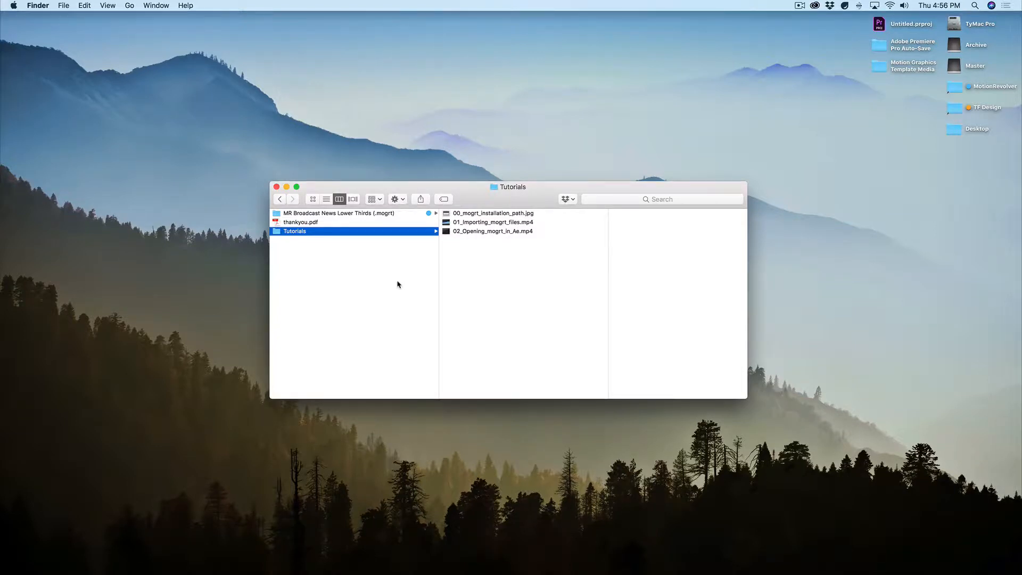
pyautogui.moveTo(480, 276)
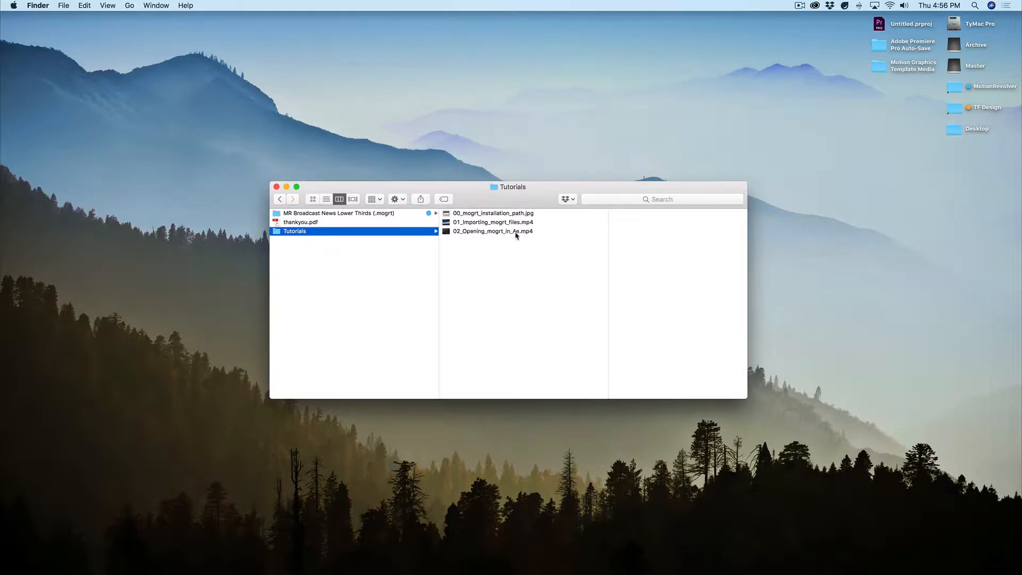
pyautogui.moveTo(511, 253)
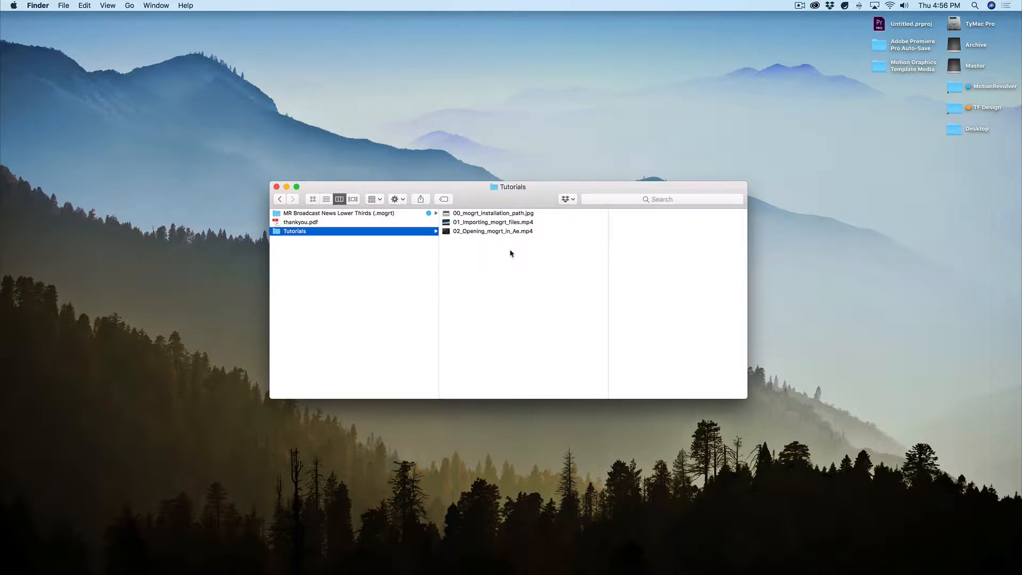
pyautogui.moveTo(369, 305)
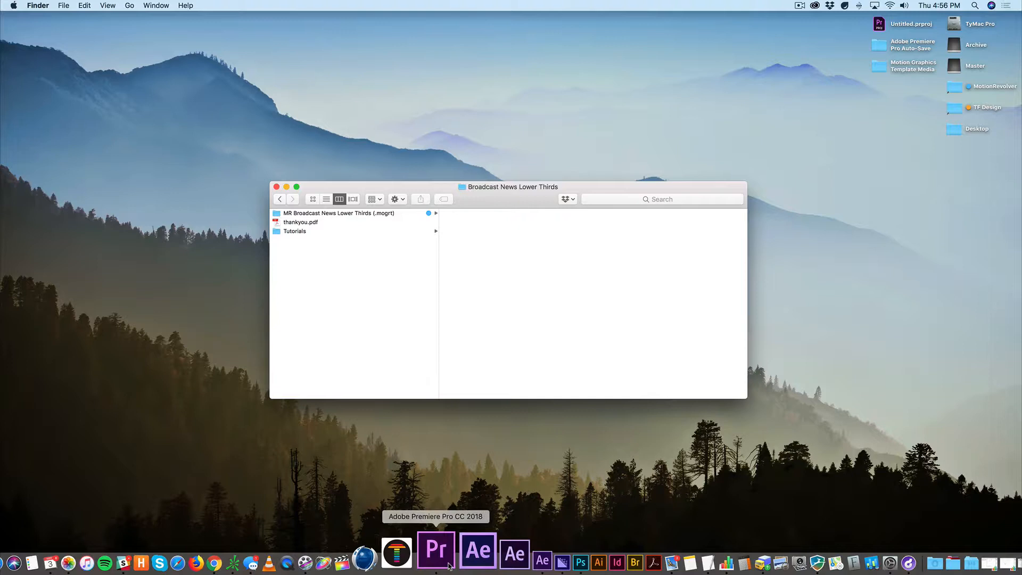
pyautogui.click(439, 551)
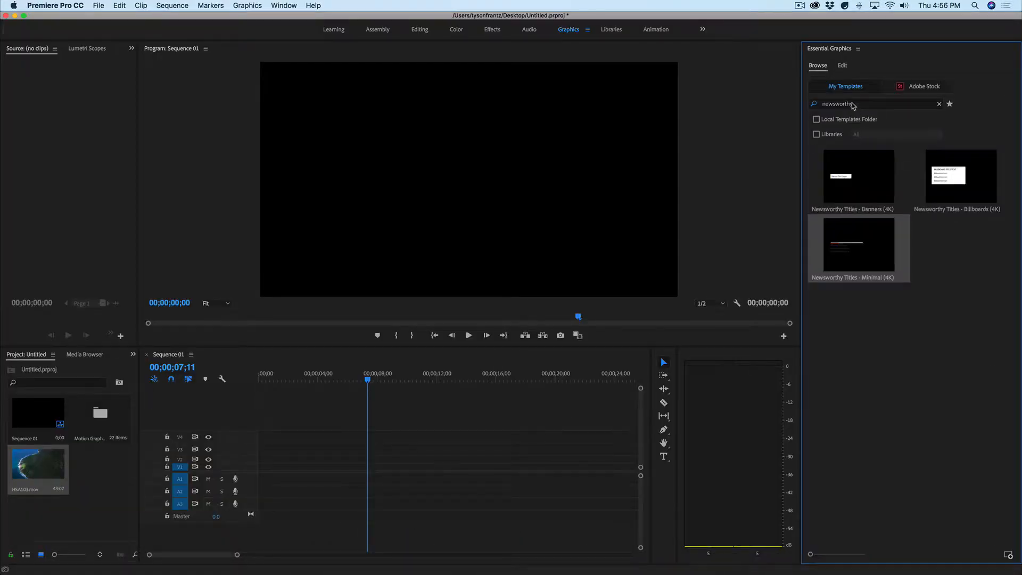
pyautogui.write('bor')
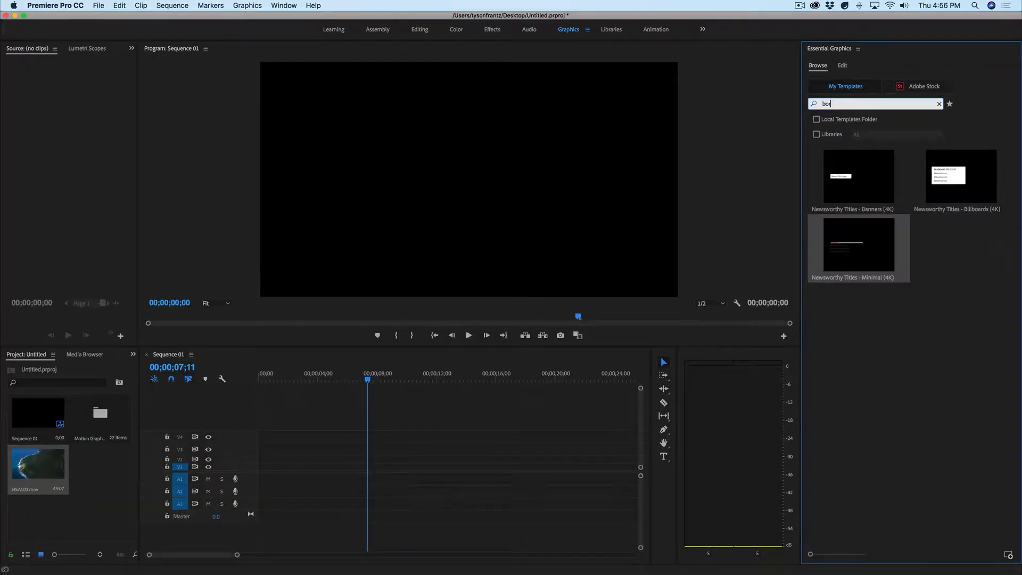
pyautogui.write('roadcast')
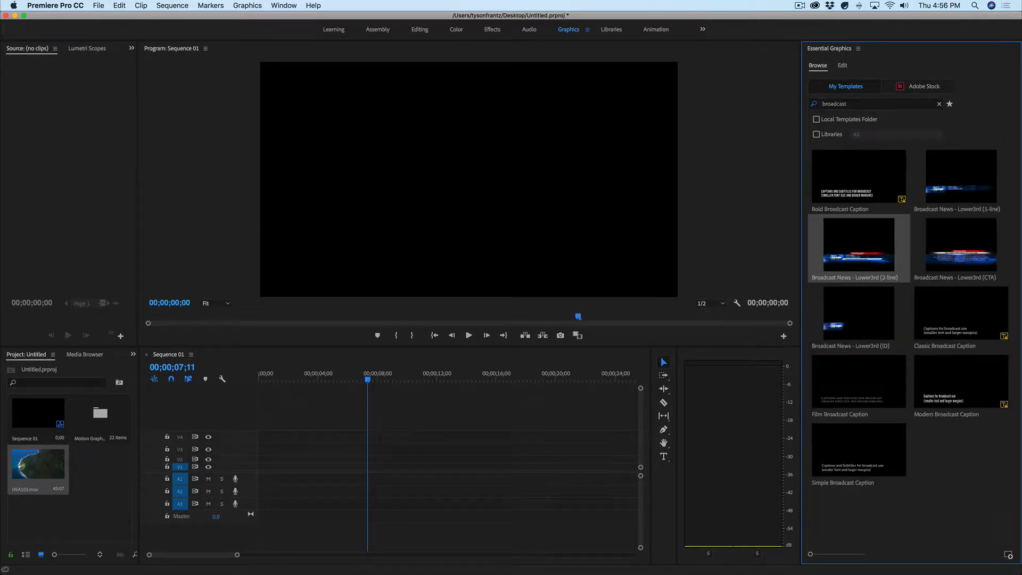
pyautogui.moveTo(858, 110)
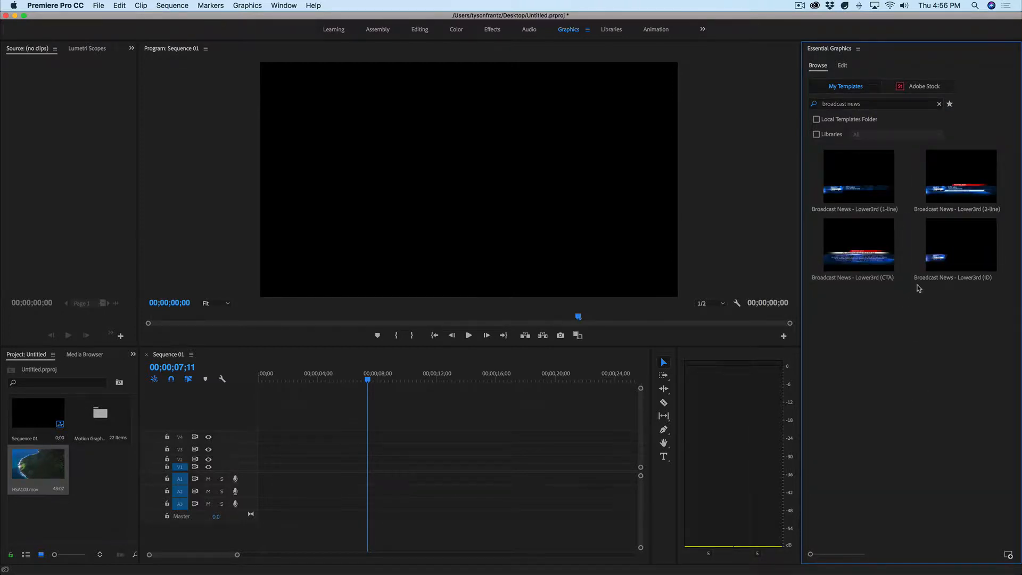
pyautogui.moveTo(924, 298)
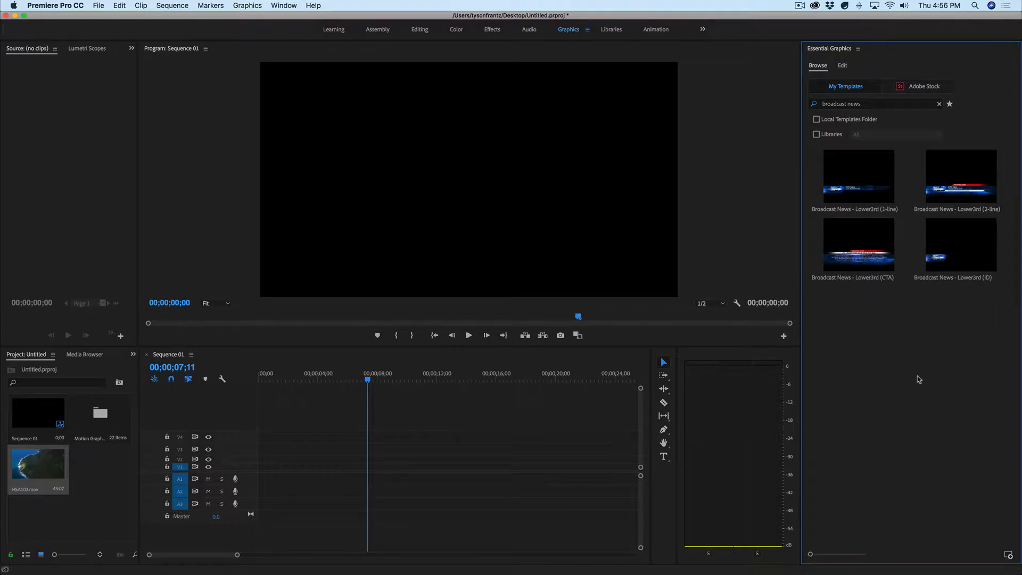
pyautogui.moveTo(908, 355)
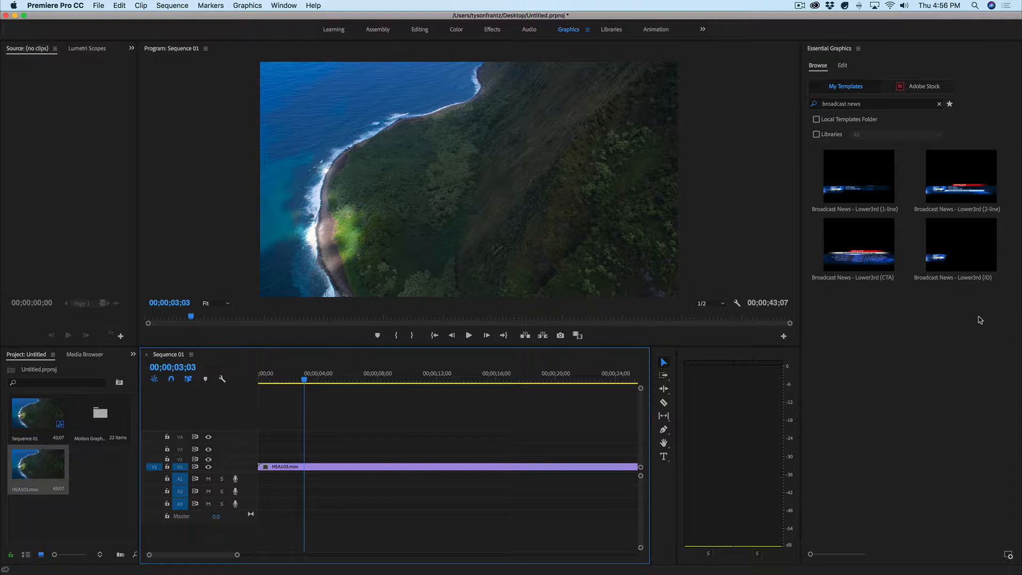
pyautogui.moveTo(854, 298)
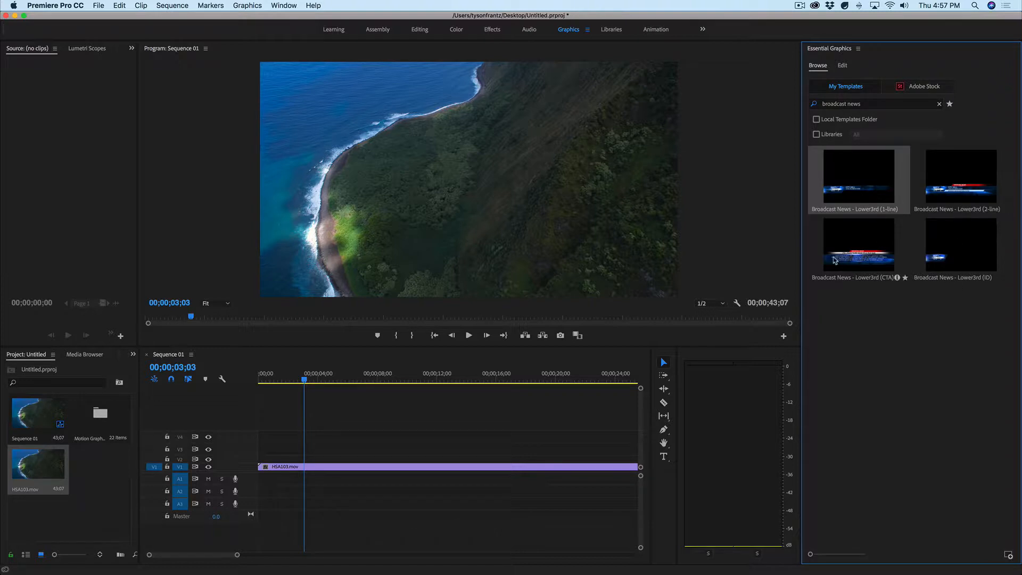
pyautogui.moveTo(978, 222)
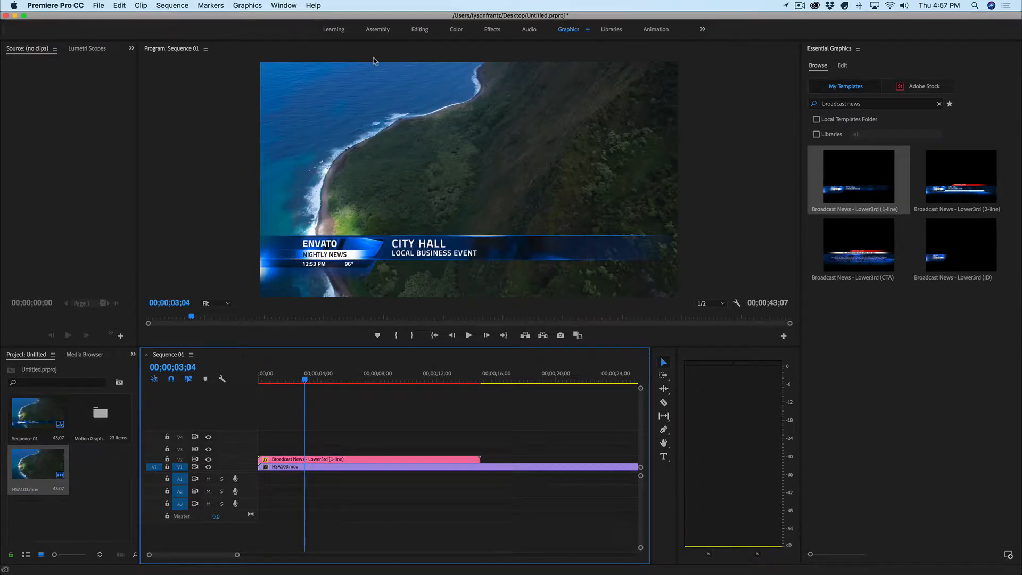
pyautogui.moveTo(228, 121)
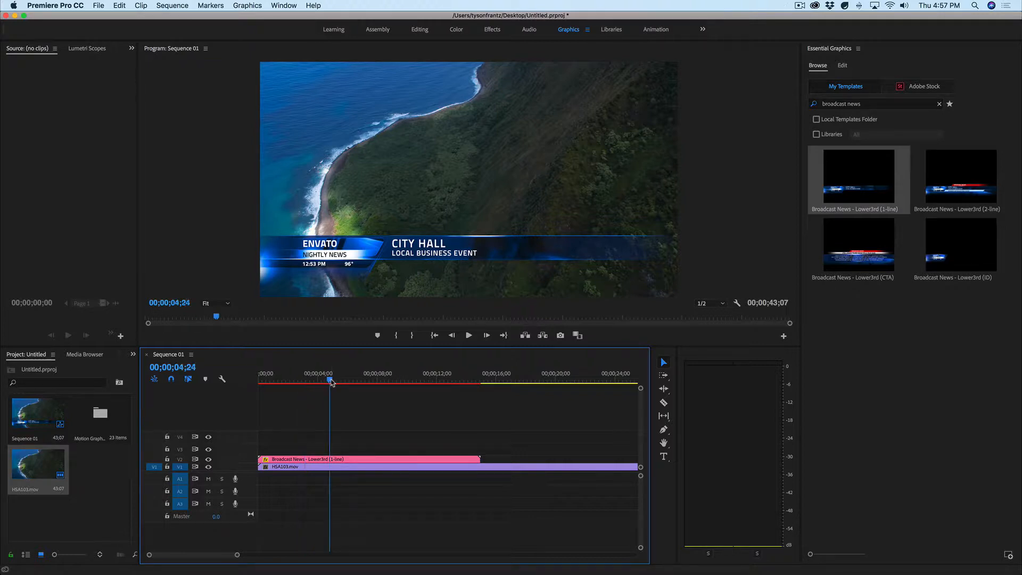
# Select the lower-third title on V2 to open its Edit controls, scrubbing the playhead to preview it.
pyautogui.click(365, 460)
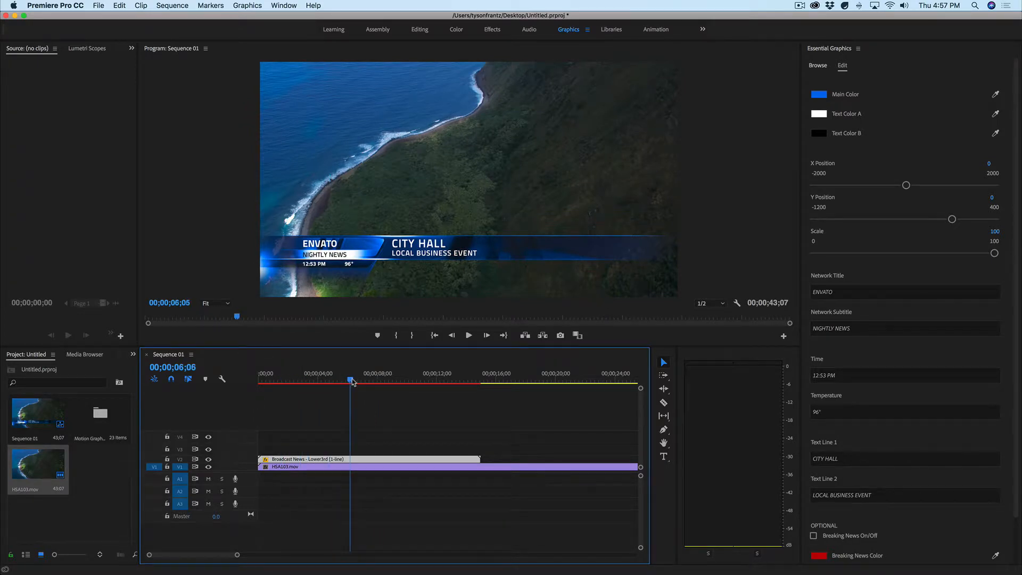
pyautogui.click(322, 380)
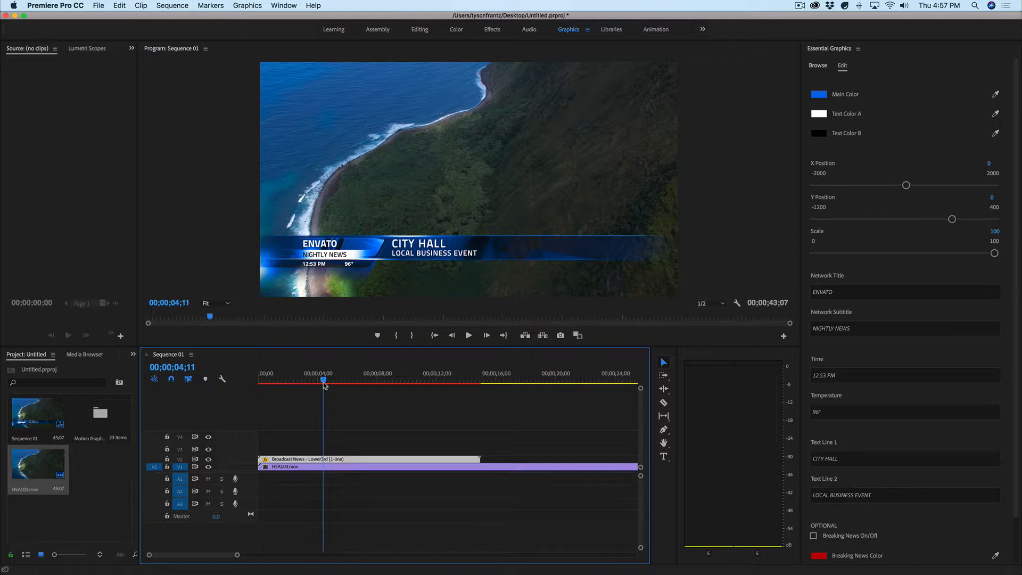
pyautogui.click(358, 381)
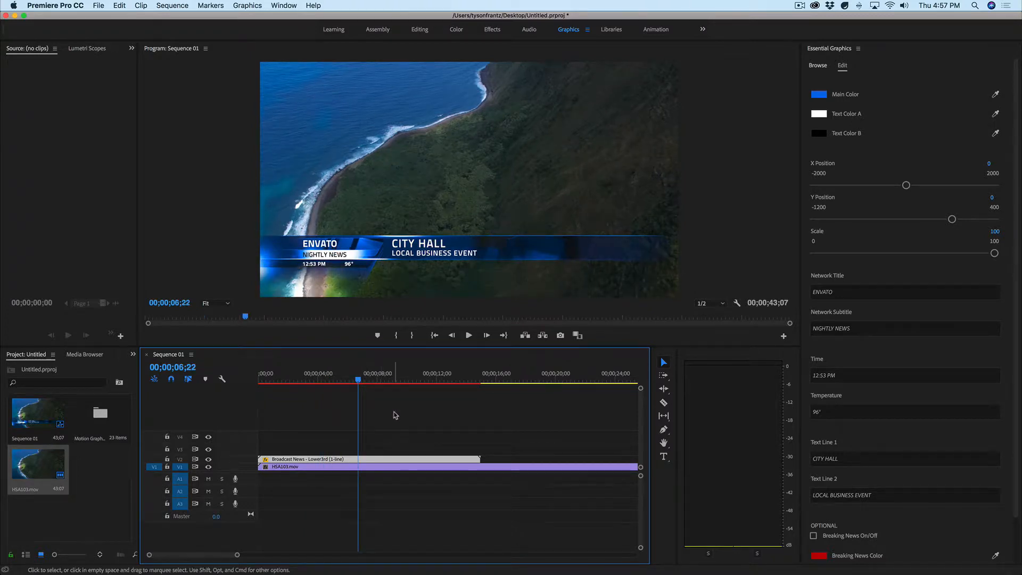
pyautogui.moveTo(345, 421)
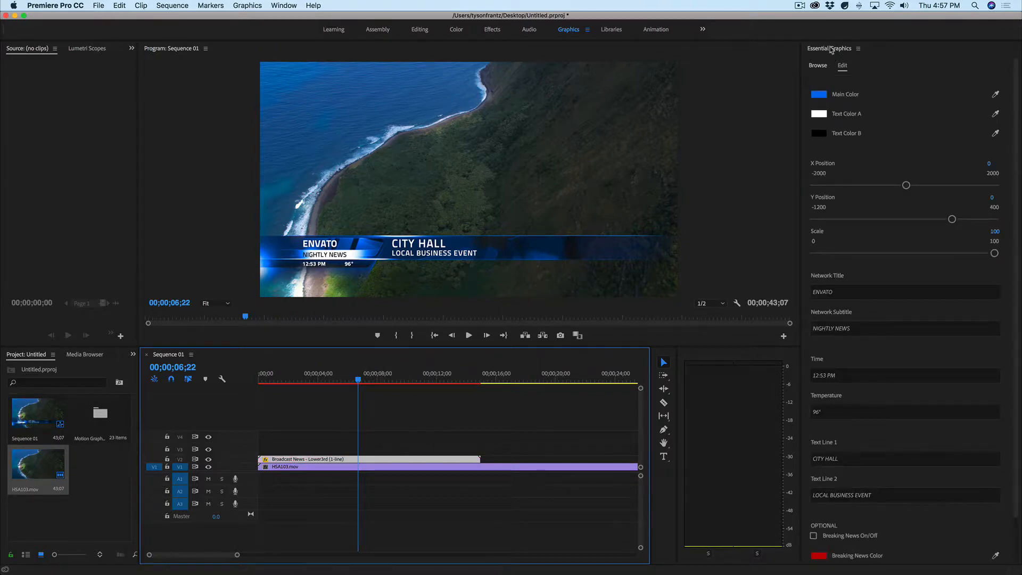
pyautogui.moveTo(842, 68)
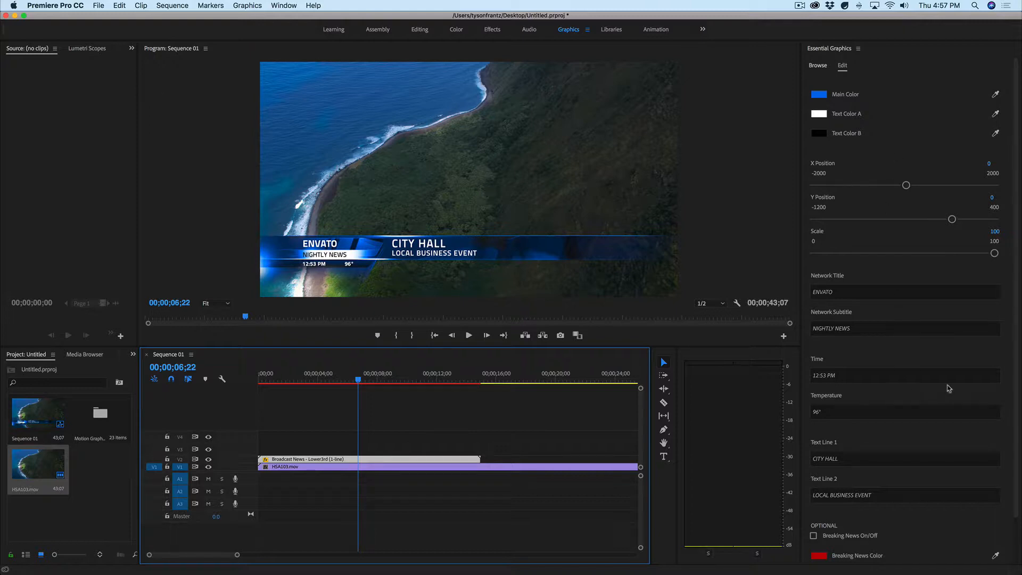
pyautogui.moveTo(1013, 155)
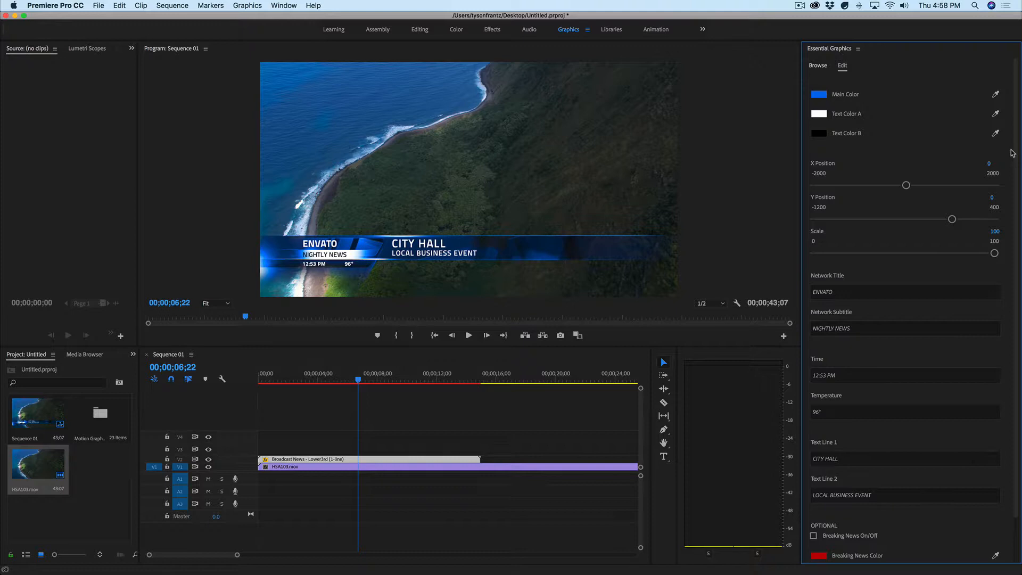
pyautogui.moveTo(960, 165)
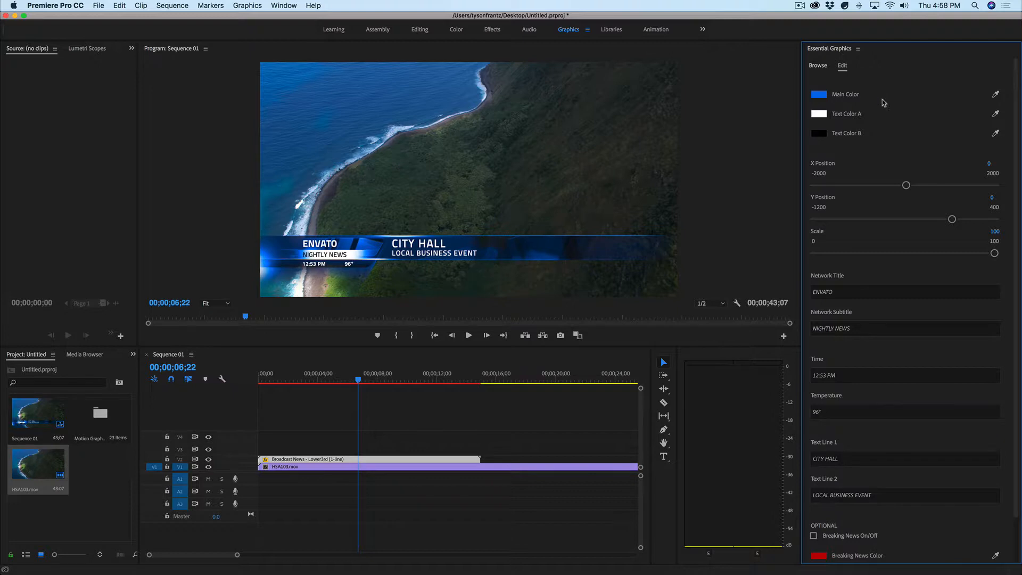
pyautogui.click(817, 94)
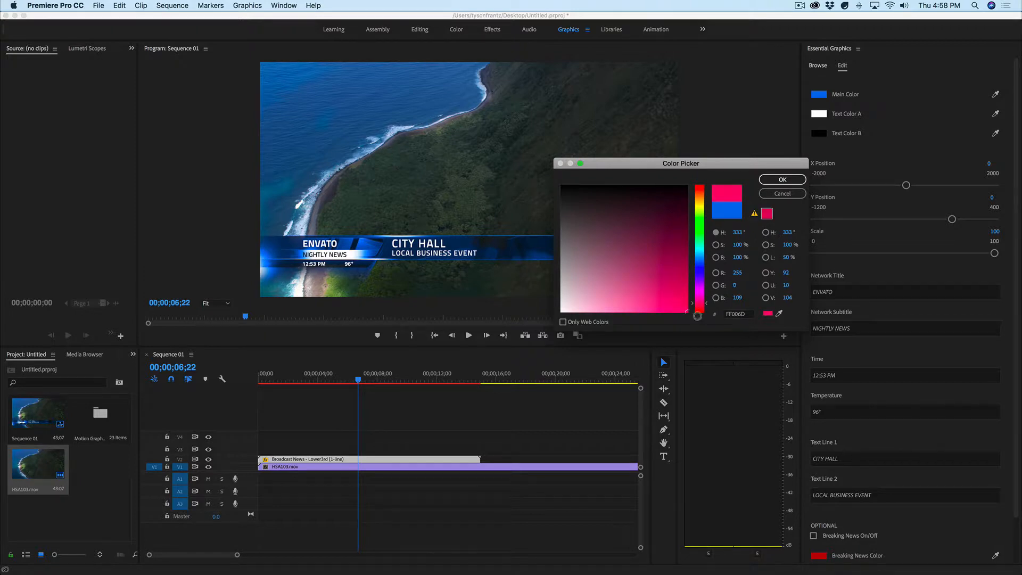
pyautogui.click(688, 273)
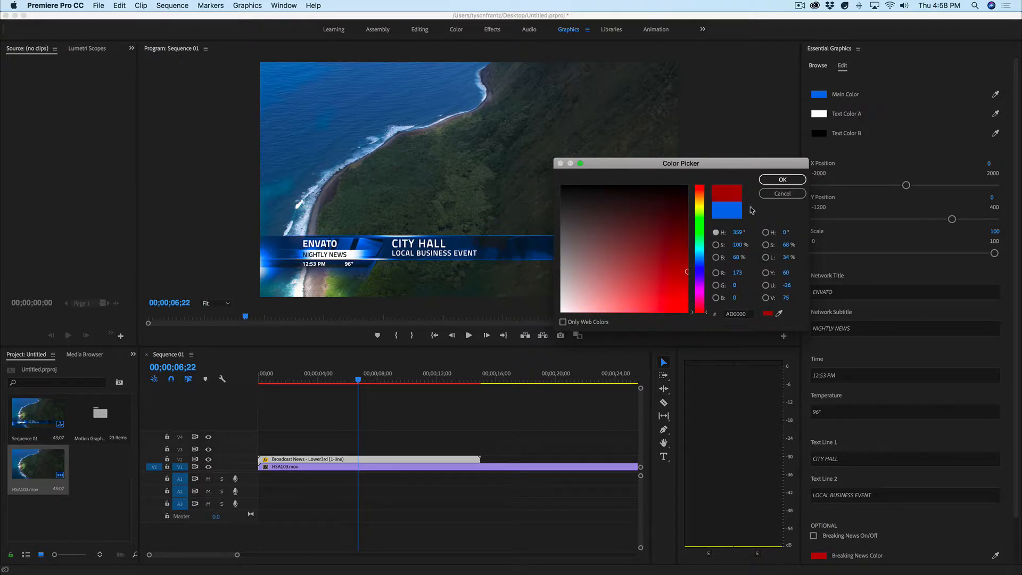
pyautogui.click(781, 179)
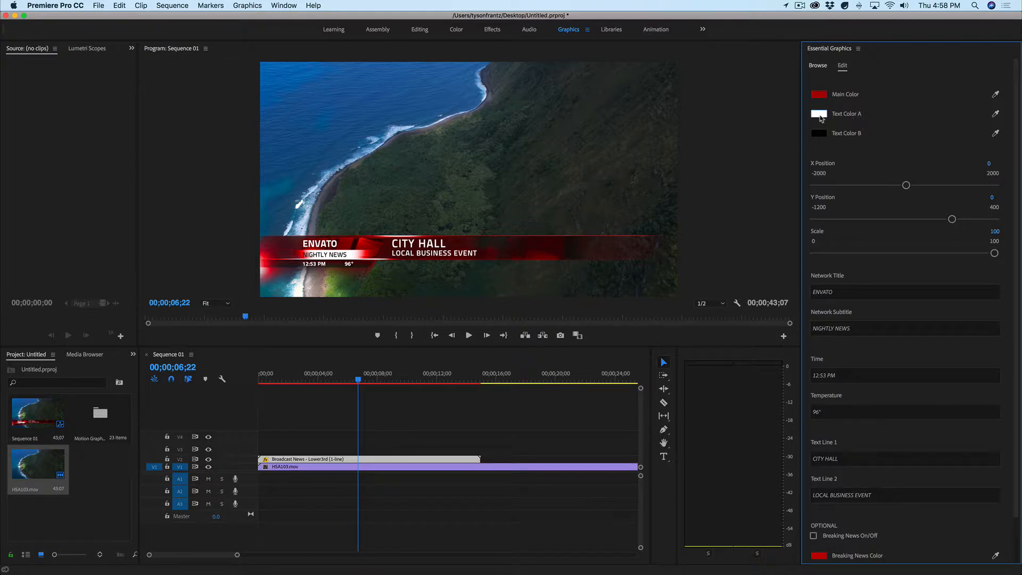
pyautogui.click(816, 113)
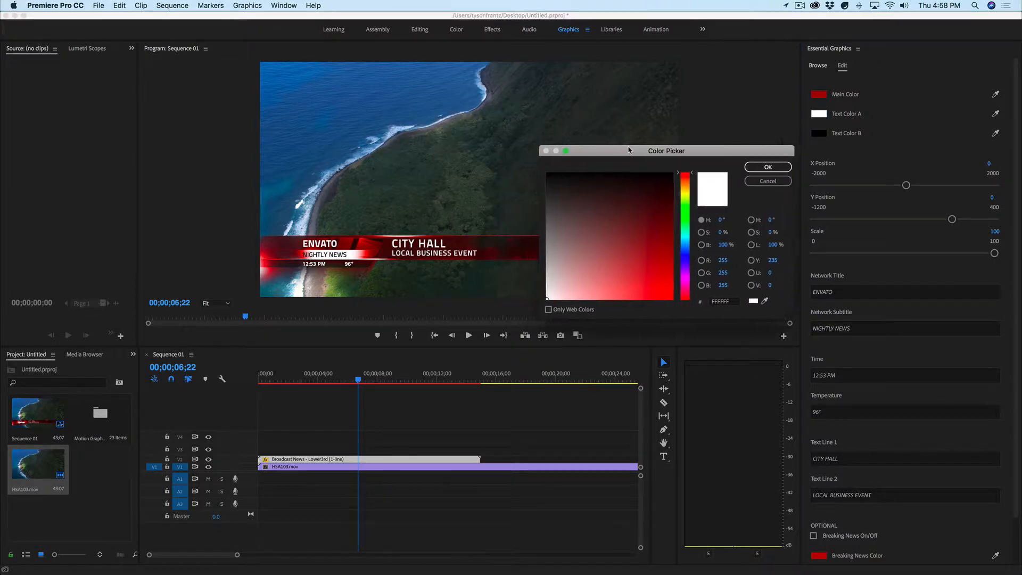
pyautogui.click(692, 264)
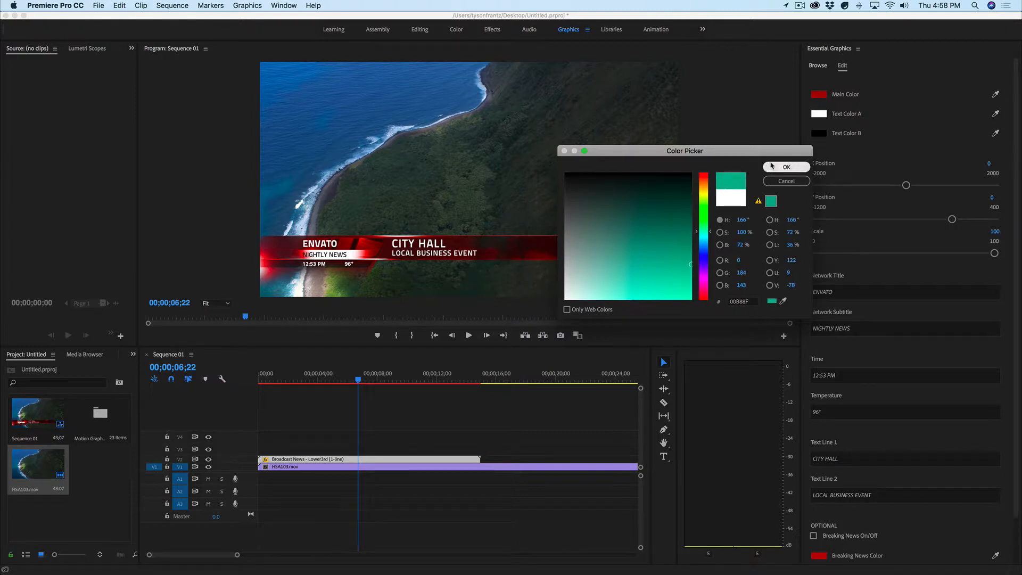
pyautogui.click(787, 168)
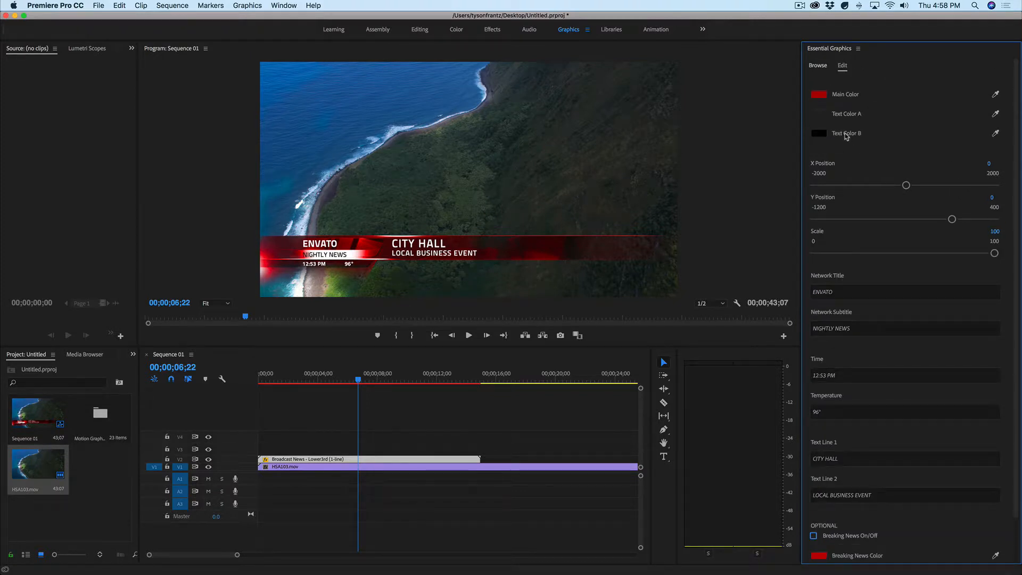
pyautogui.moveTo(857, 139)
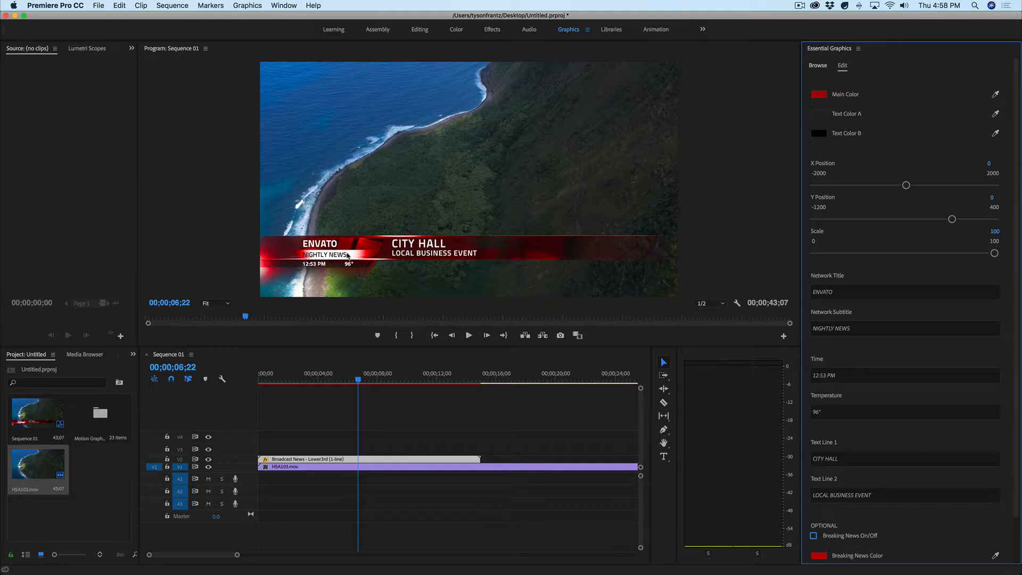
pyautogui.moveTo(494, 233)
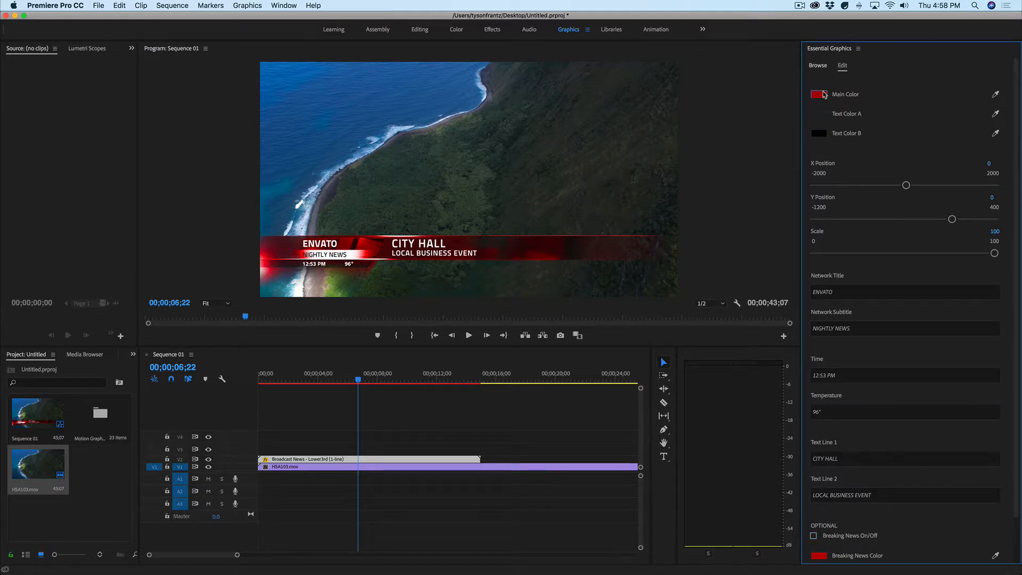
# Set the lower third's Main Color to blue and confirm the matching accent colour.
pyautogui.click(817, 93)
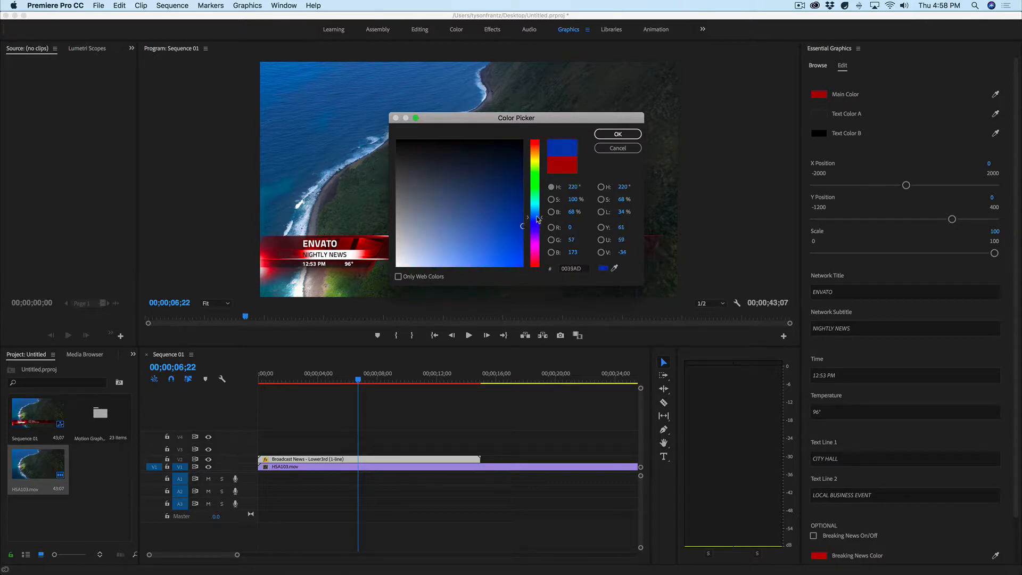
pyautogui.click(617, 134)
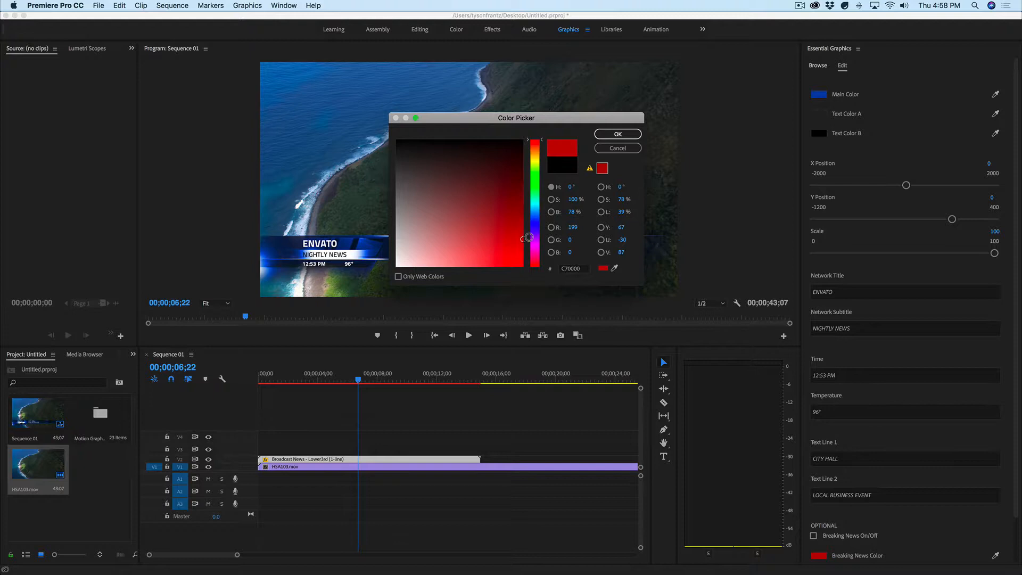
pyautogui.click(618, 134)
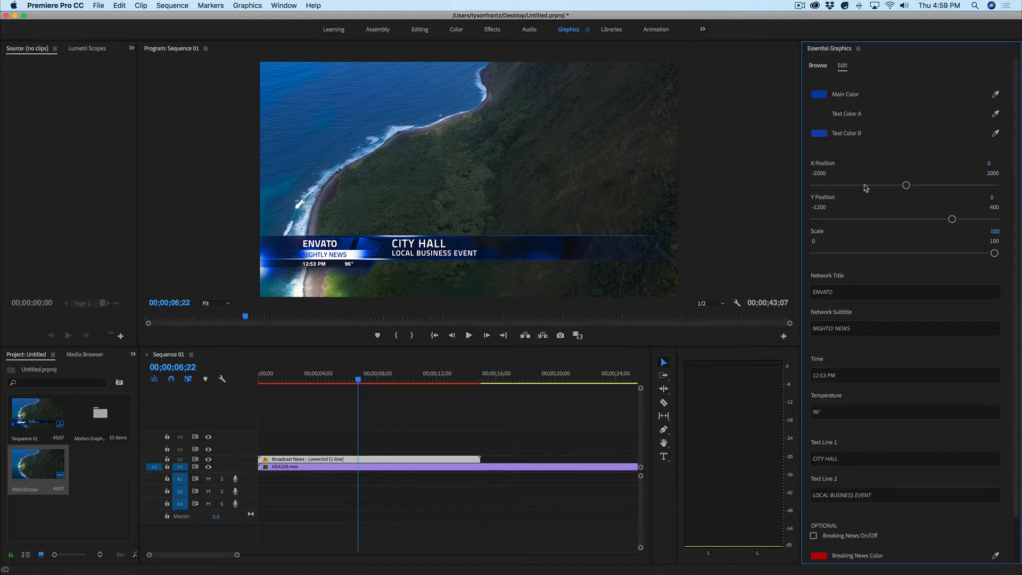
pyautogui.moveTo(905, 185); pyautogui.dragTo(920, 184)
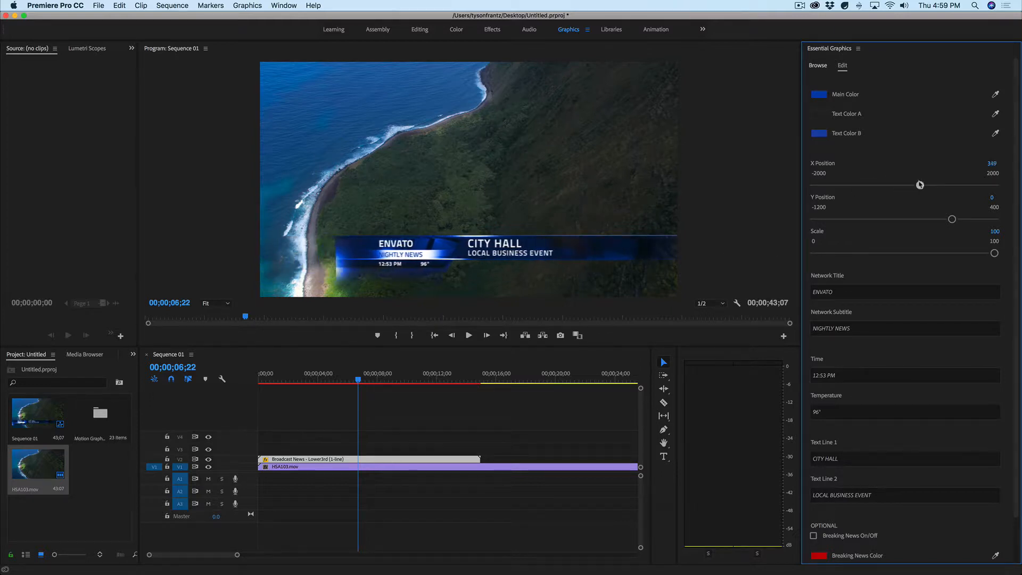
pyautogui.moveTo(920, 184); pyautogui.dragTo(907, 186)
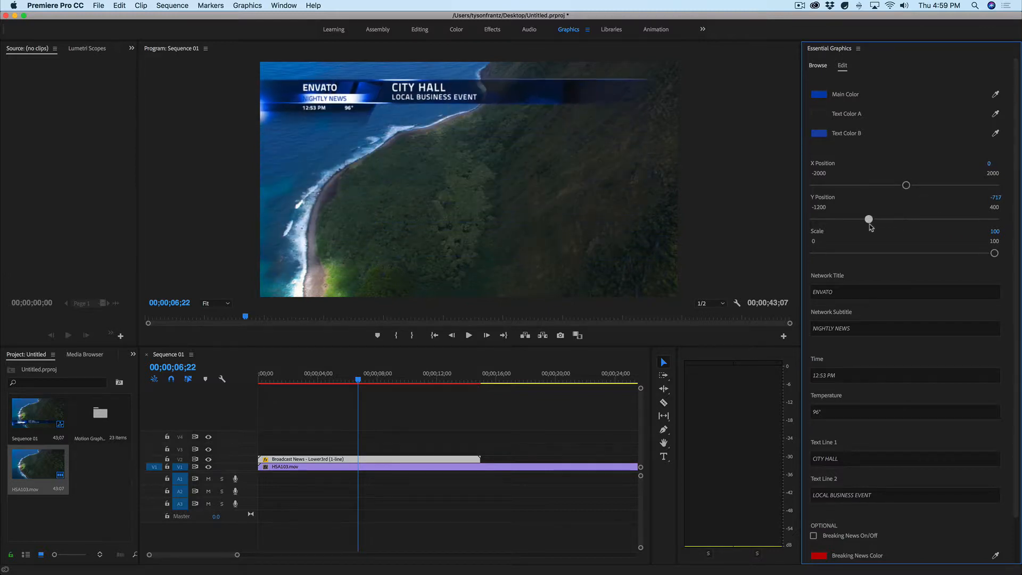
pyautogui.moveTo(869, 219); pyautogui.dragTo(952, 220)
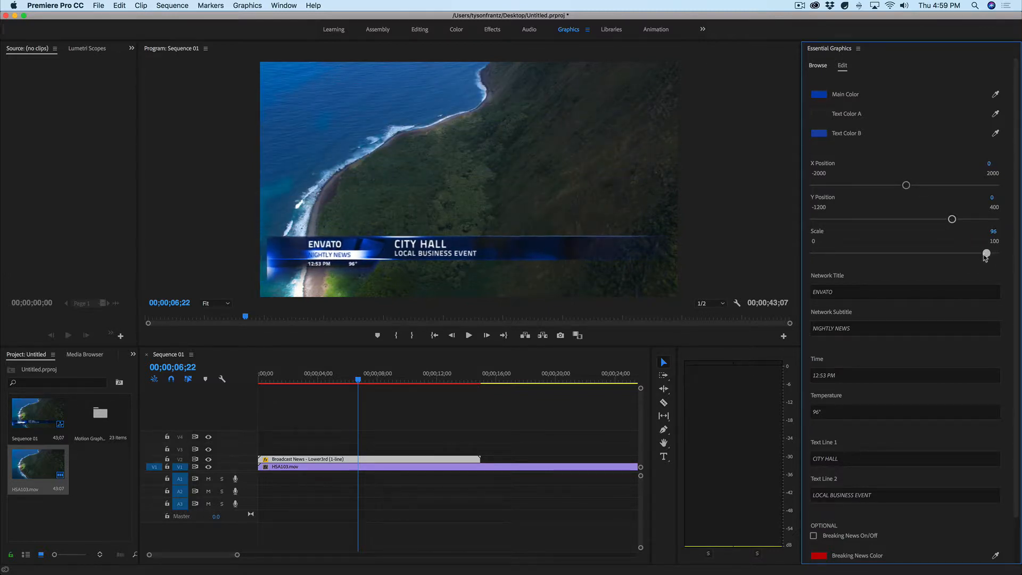
pyautogui.moveTo(985, 254); pyautogui.dragTo(932, 255)
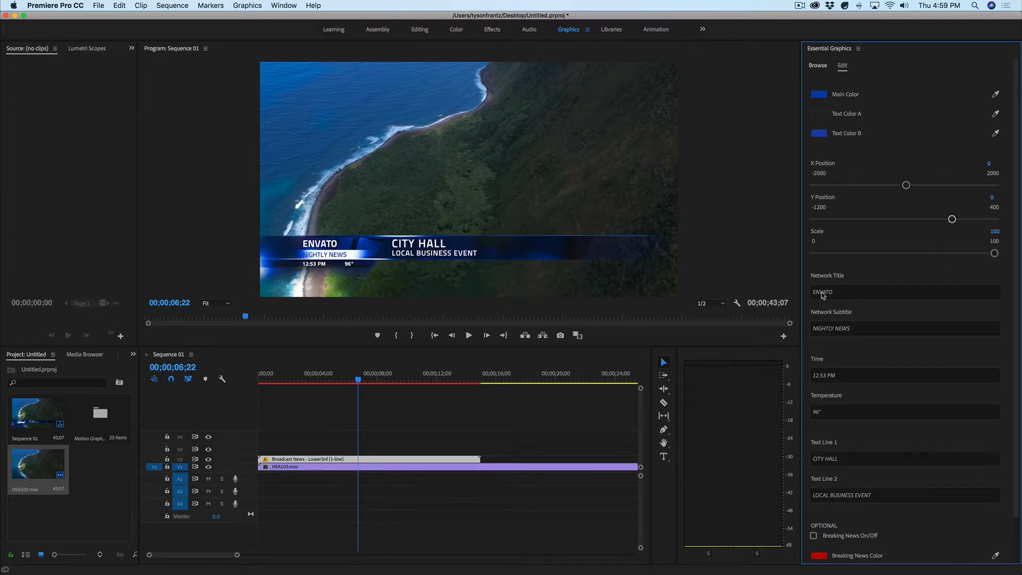
pyautogui.scroll(-3)
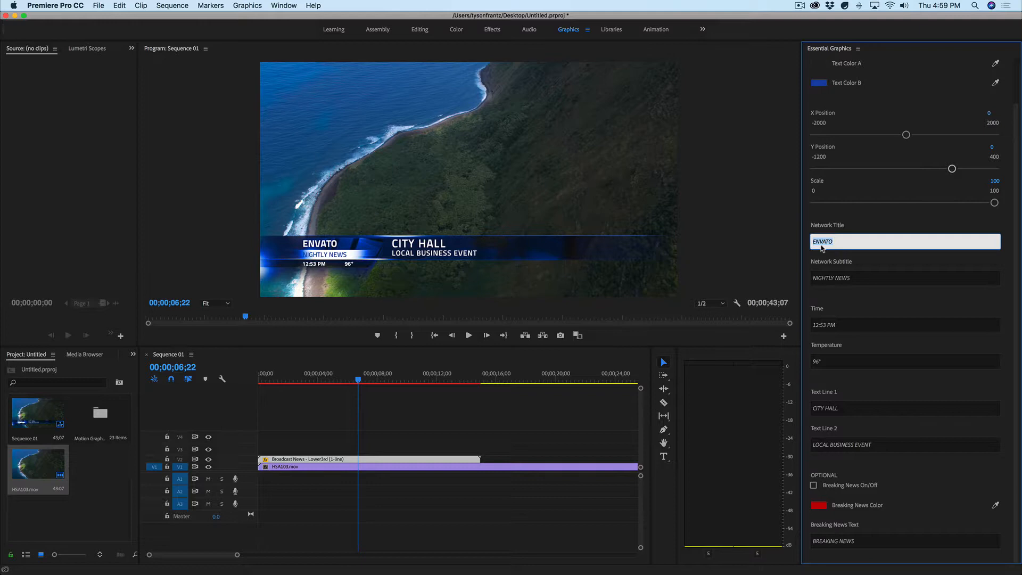
# Set the network title to CNN, the subtitle to DAILY NEWS and edit the temperature value.
pyautogui.write('CNN')
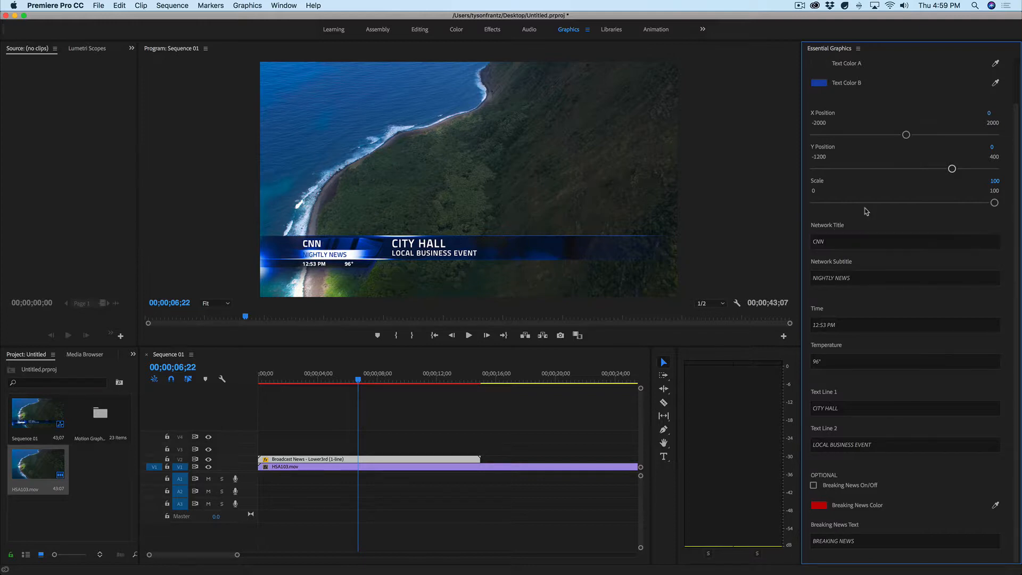
pyautogui.click(905, 277)
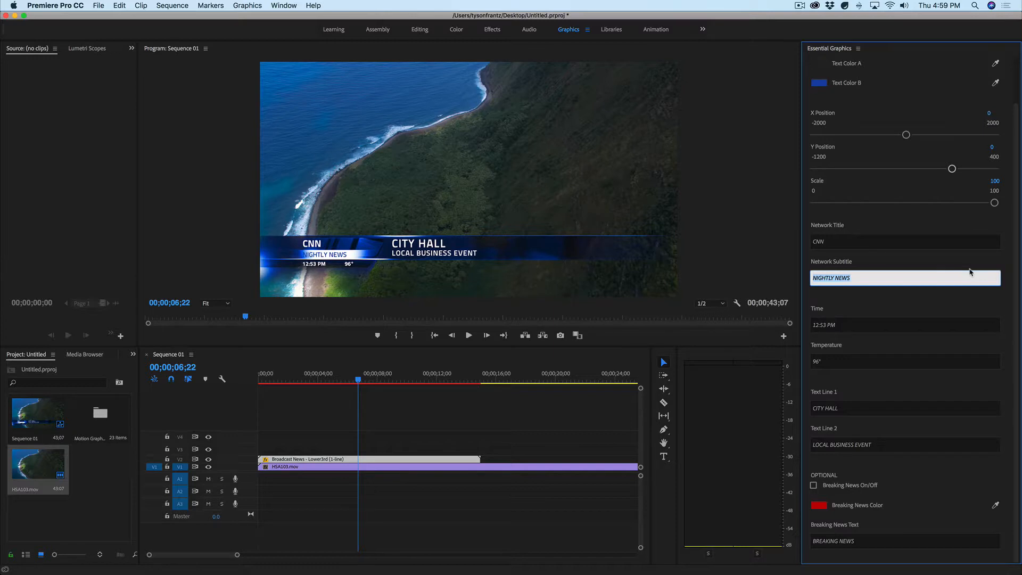
pyautogui.write('DAILY NE')
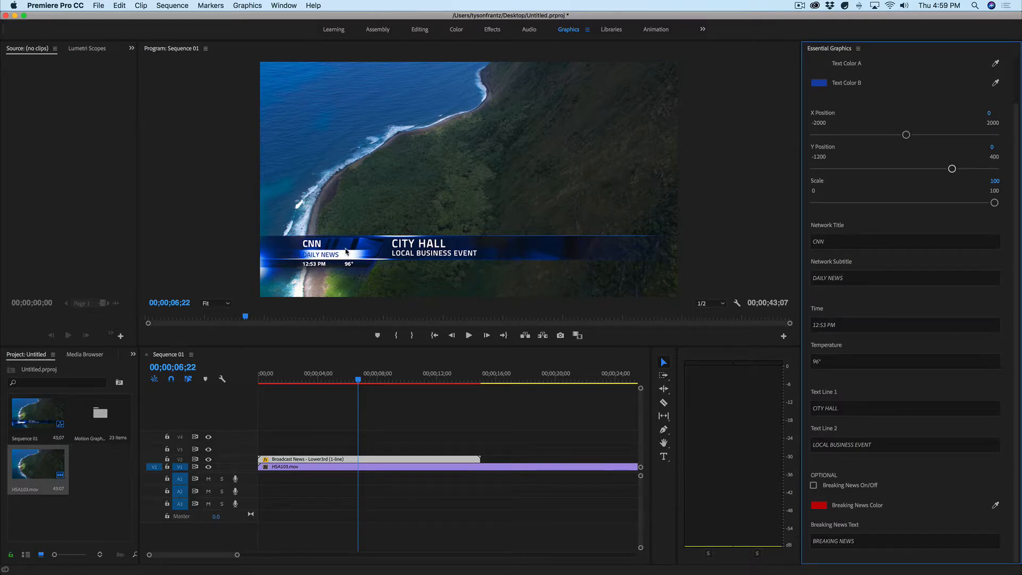
pyautogui.moveTo(356, 268)
pyautogui.write('8:45 am')
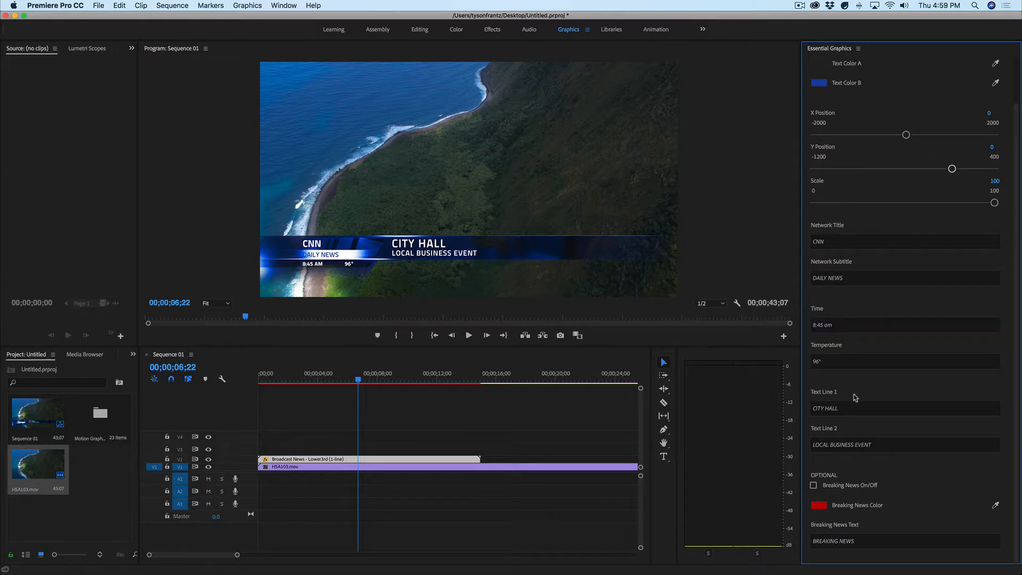
pyautogui.click(905, 362)
pyautogui.write('47')
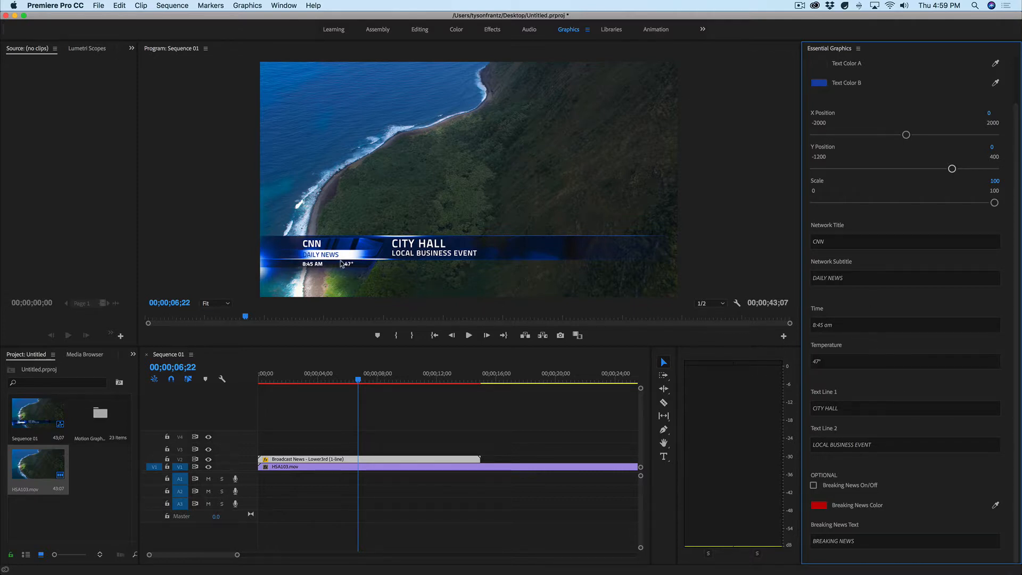
# Replace the headline lines with CUSTOMIZABLE TEXT and EVEN MORE TEXT HERE.
pyautogui.click(905, 408)
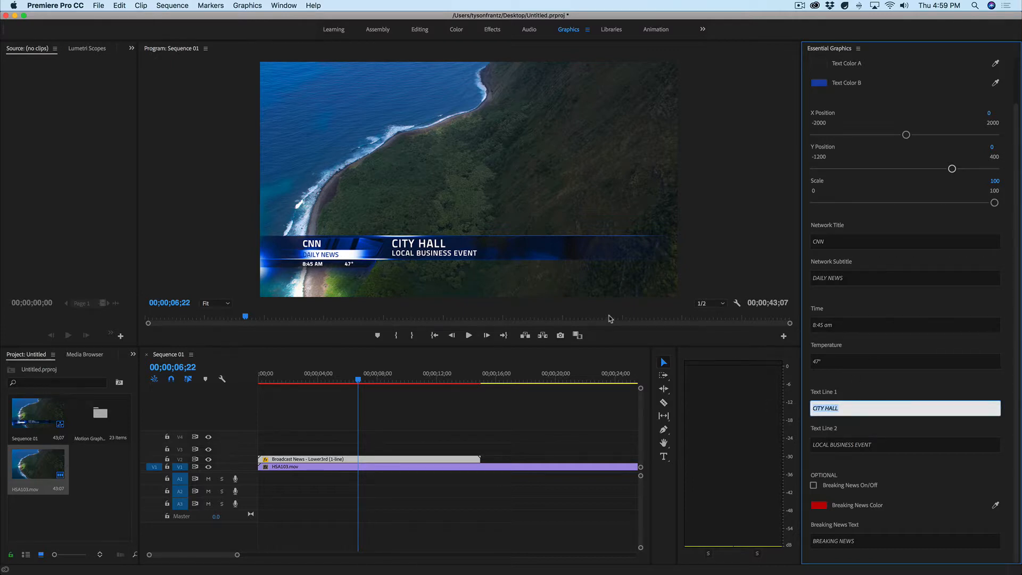
pyautogui.write('CUSTOMIZABLE TEXT')
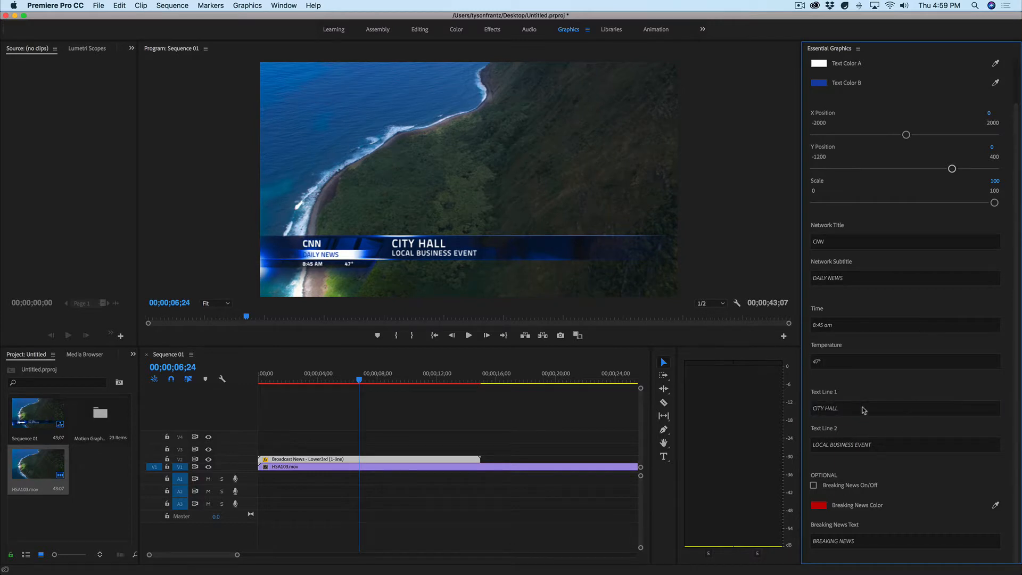
pyautogui.write('CUSTOMIZABLE TEXT')
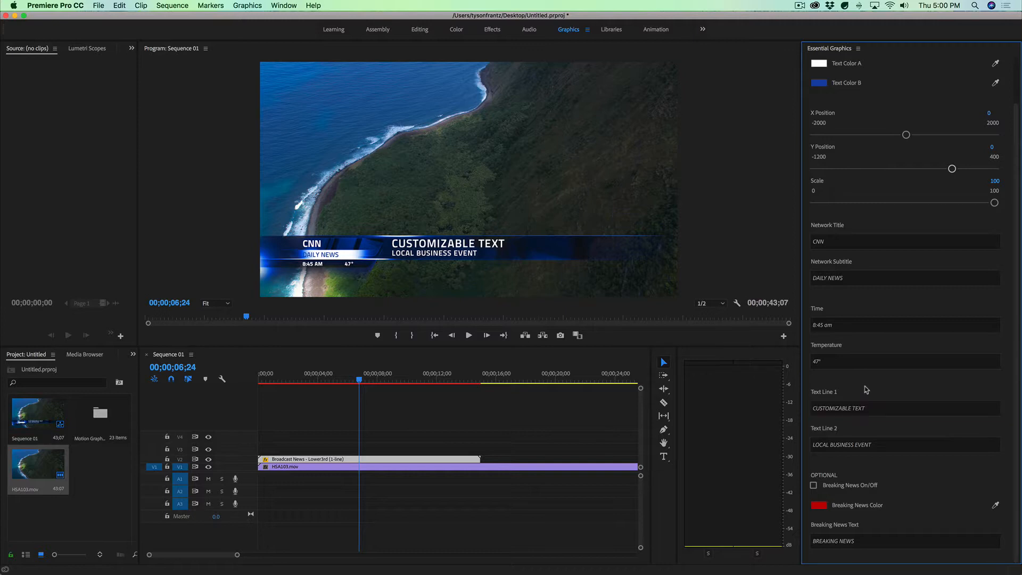
pyautogui.click(906, 445)
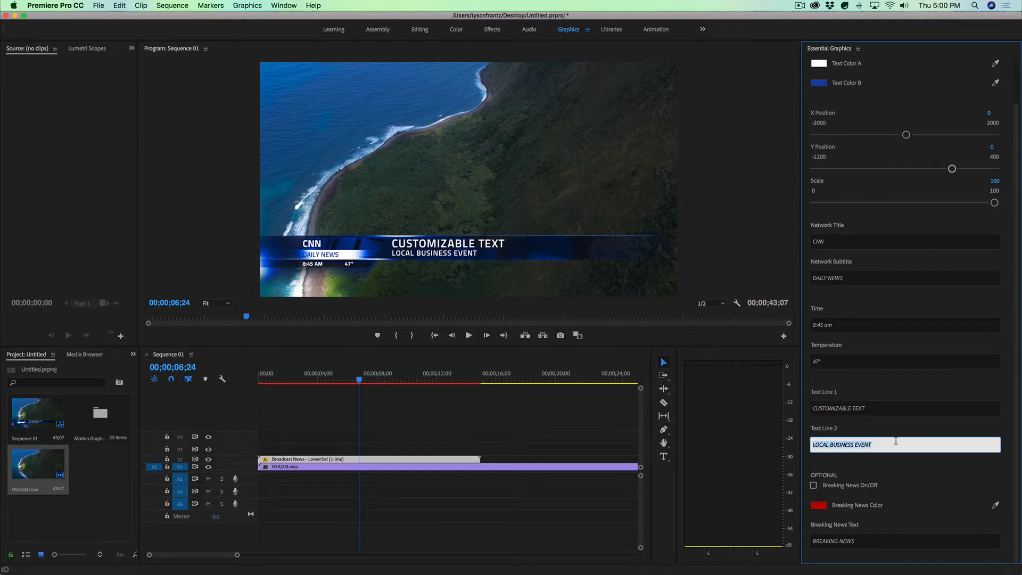
pyautogui.write('EVEN MORE TES')
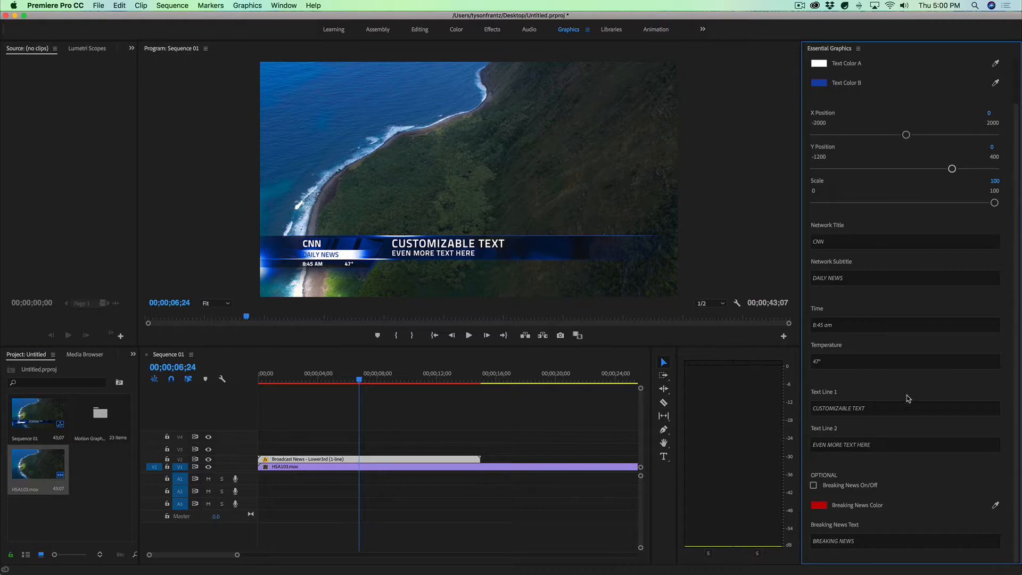
pyautogui.moveTo(870, 497)
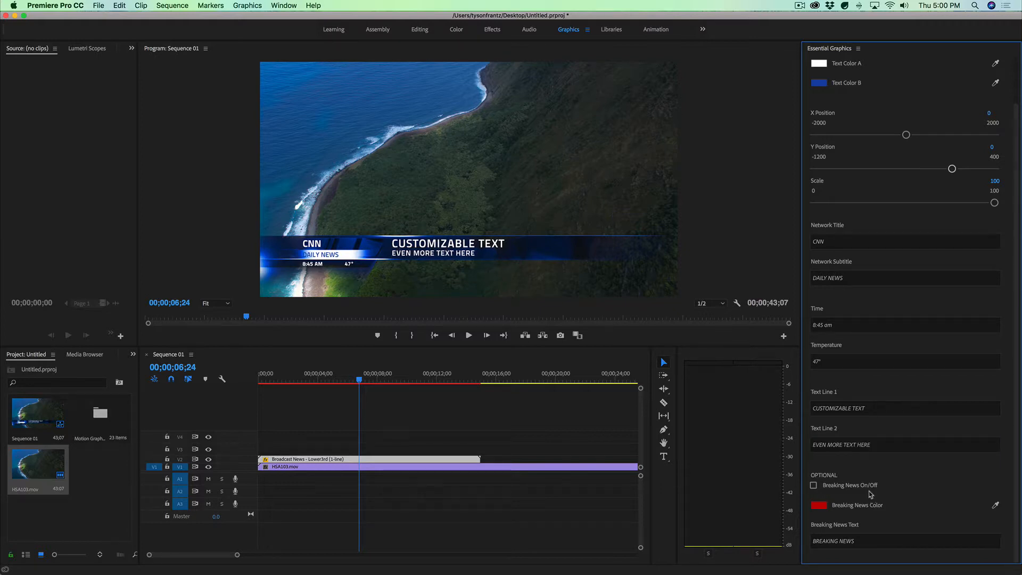
# Turn on the breaking news banner and eyedrop its colour from the lower third's blue bar.
pyautogui.click(814, 485)
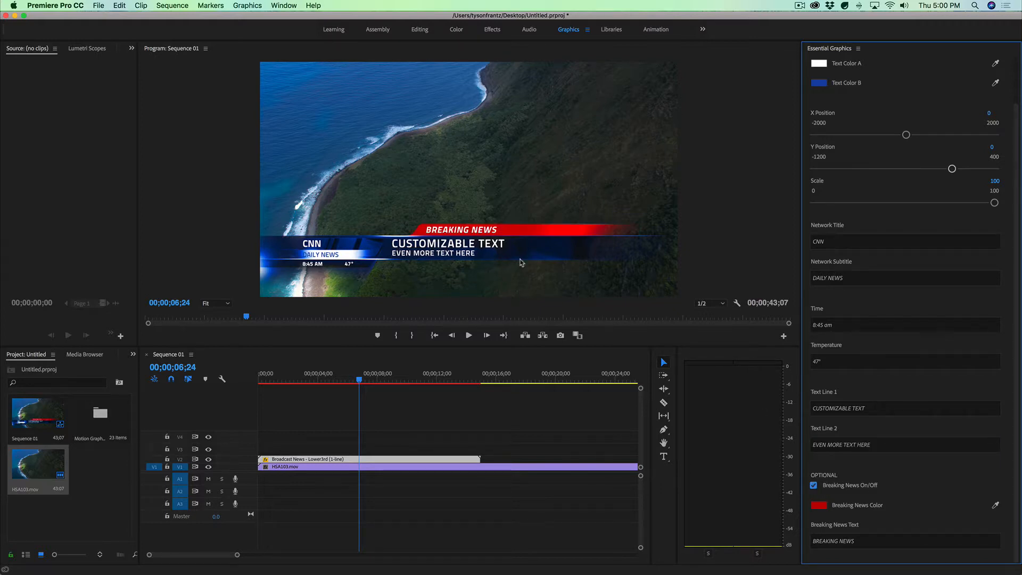
pyautogui.moveTo(580, 235)
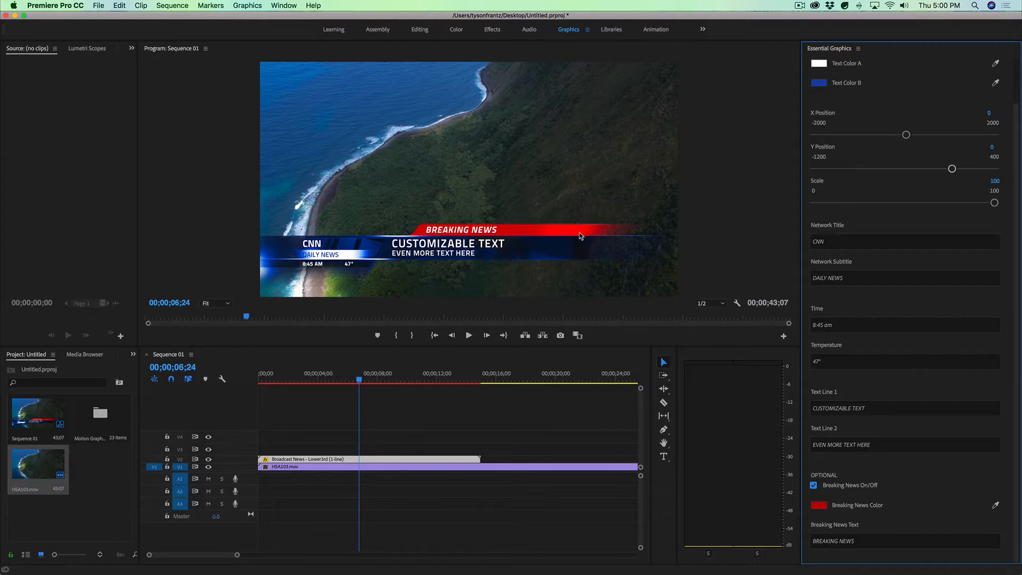
pyautogui.moveTo(791, 509)
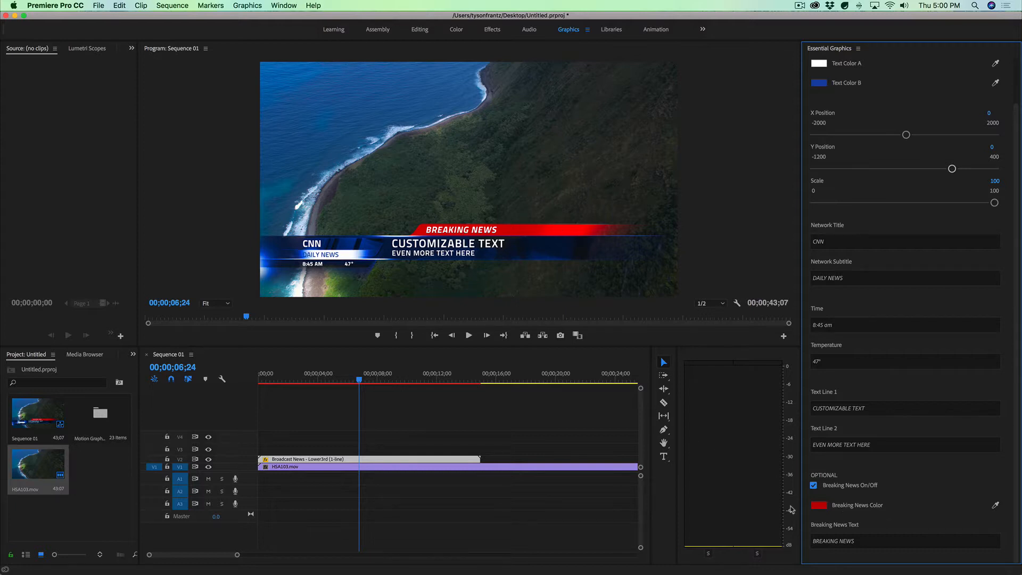
pyautogui.moveTo(502, 183)
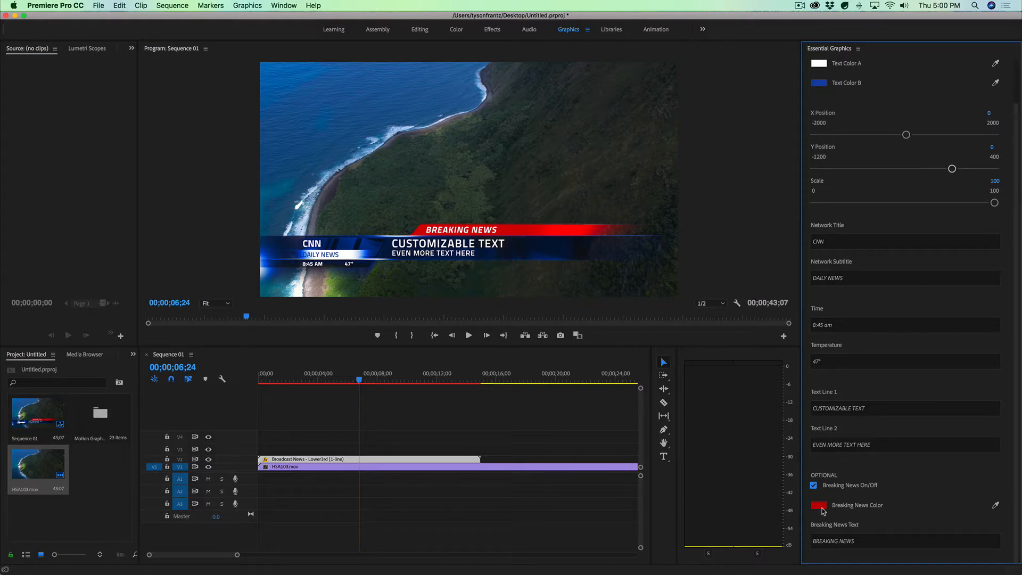
pyautogui.click(903, 540)
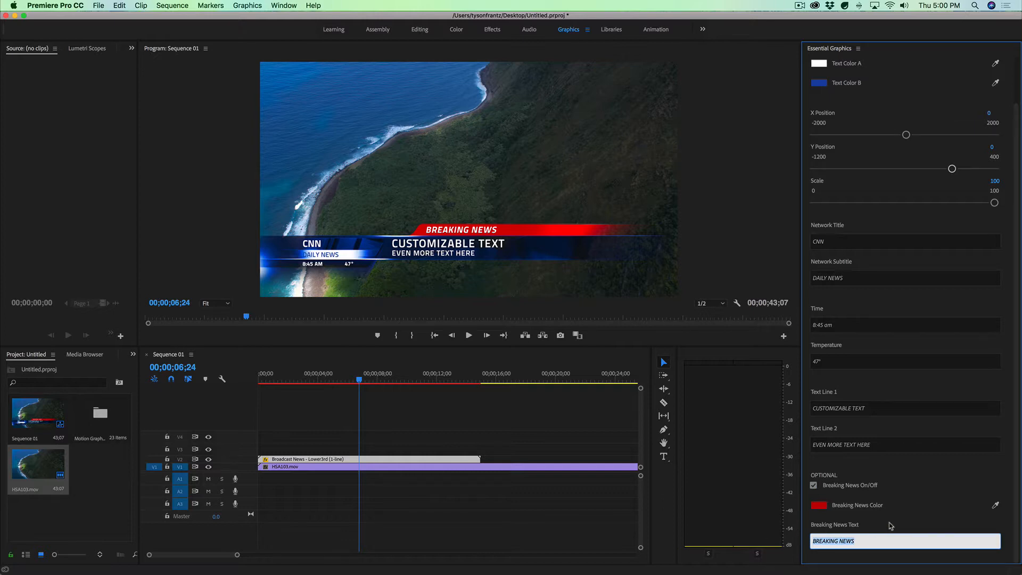
pyautogui.click(819, 505)
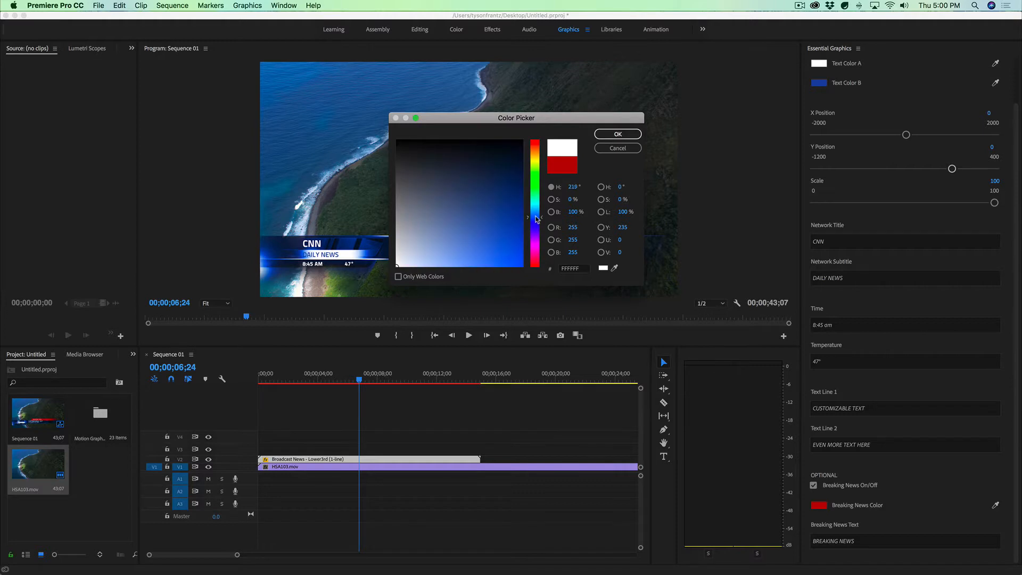
pyautogui.click(501, 230)
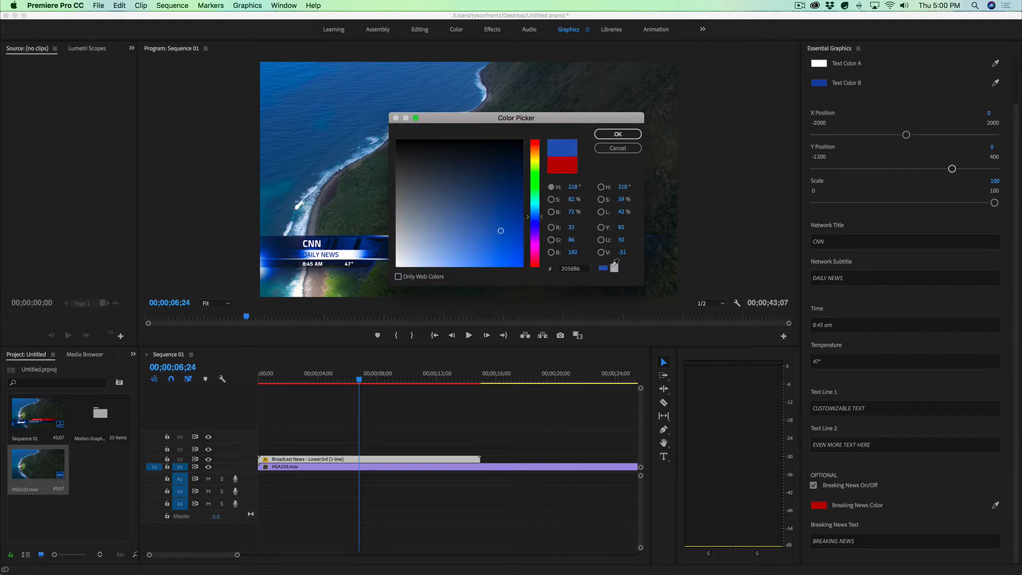
pyautogui.click(618, 134)
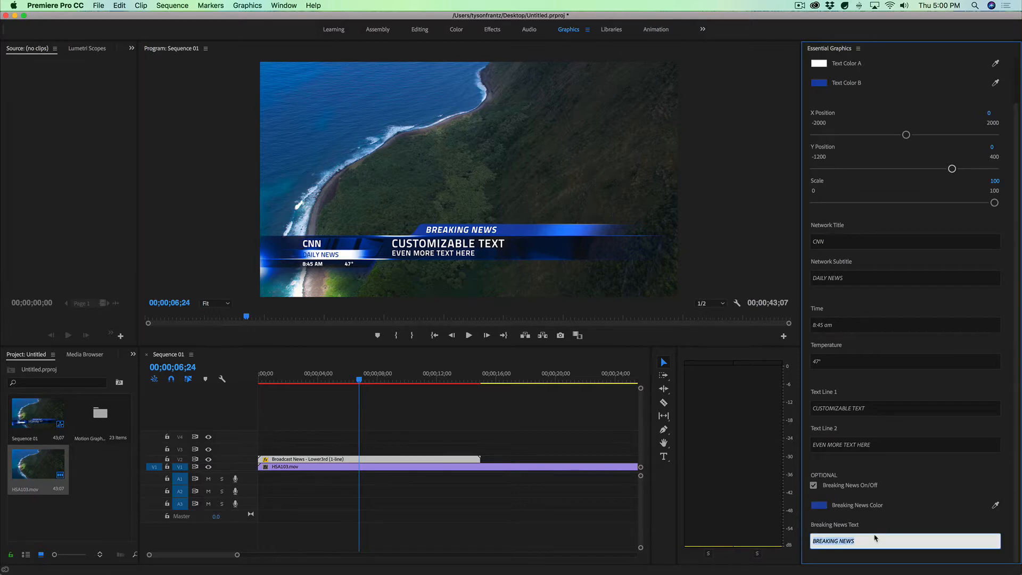
# Make the banner read COMING UP LATER.
pyautogui.write('COMIN')
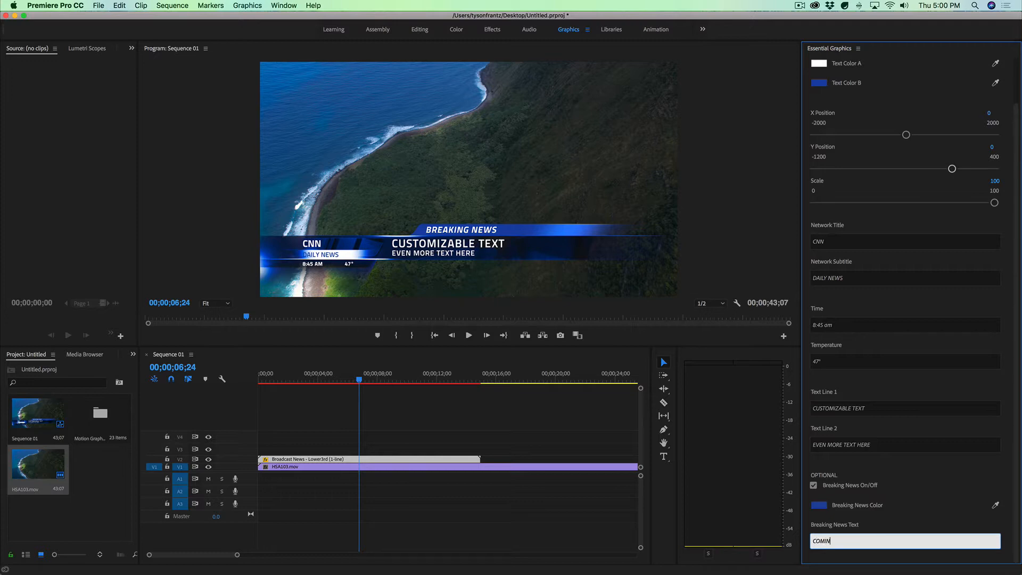
pyautogui.write('COMING UP LATER')
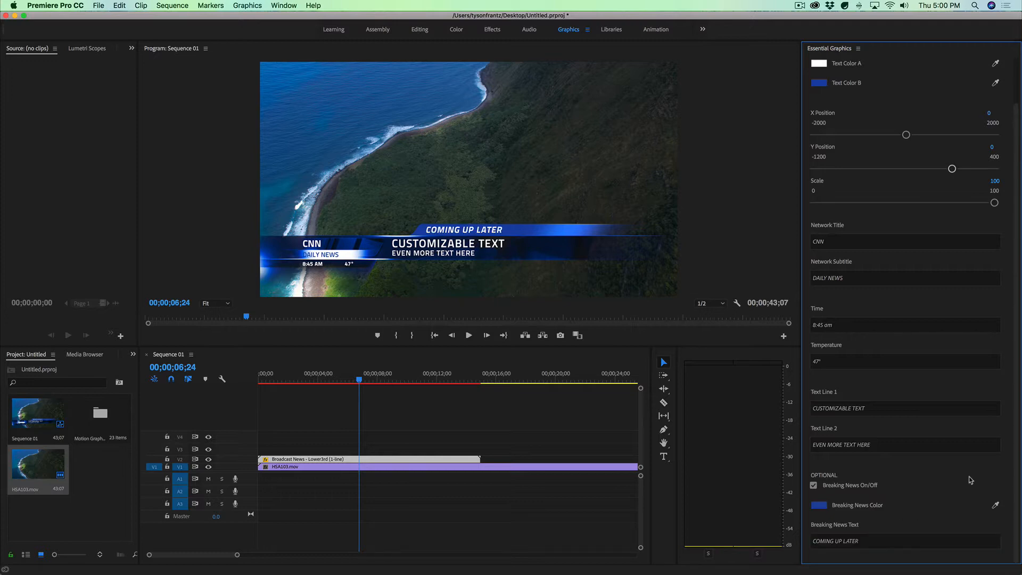
pyautogui.moveTo(545, 266)
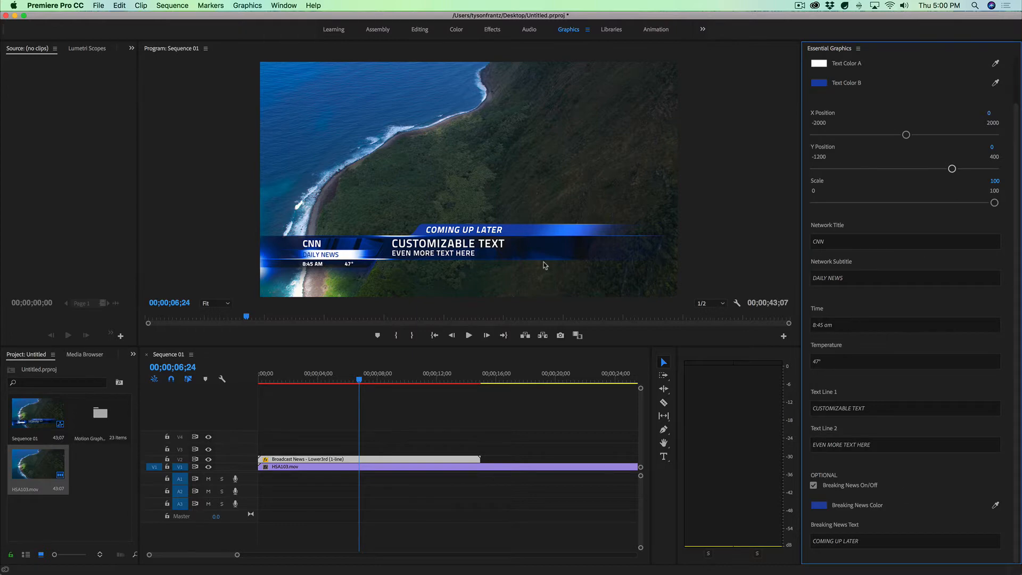
pyautogui.moveTo(431, 260)
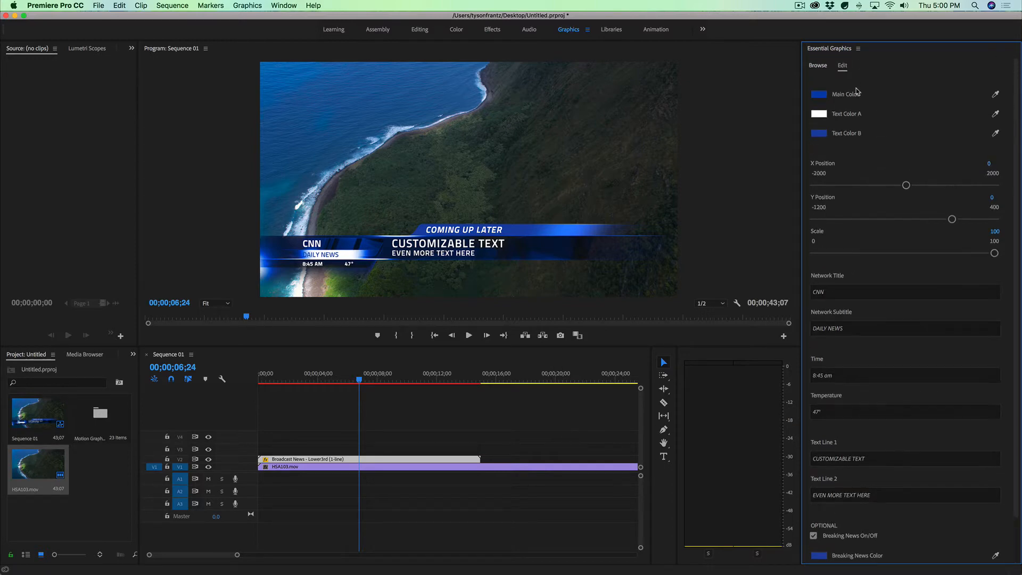
# Return to the template list and back to Edit while clearing the lower-third clips from the sequence.
pyautogui.click(818, 65)
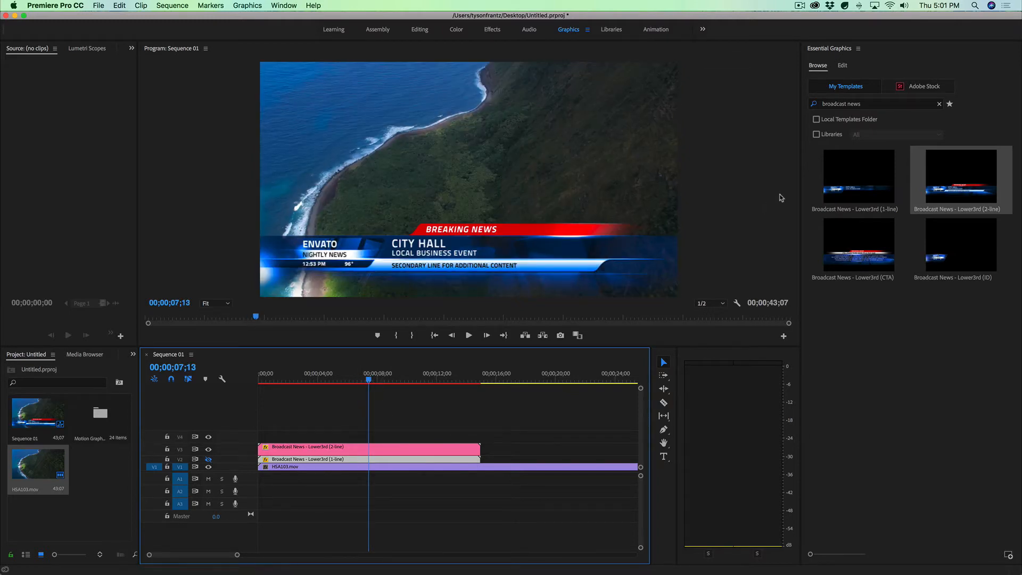
pyautogui.click(842, 65)
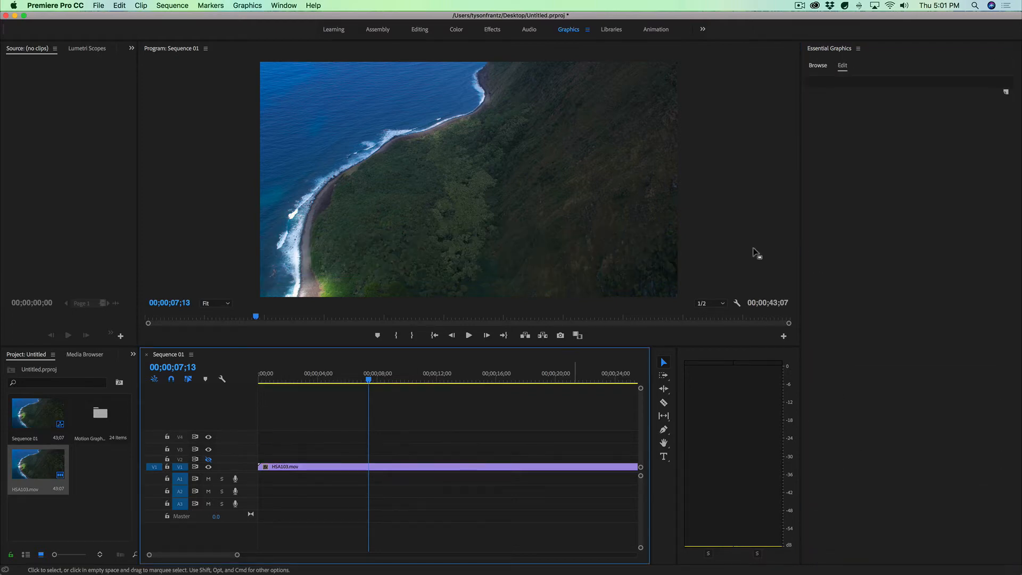
pyautogui.click(818, 65)
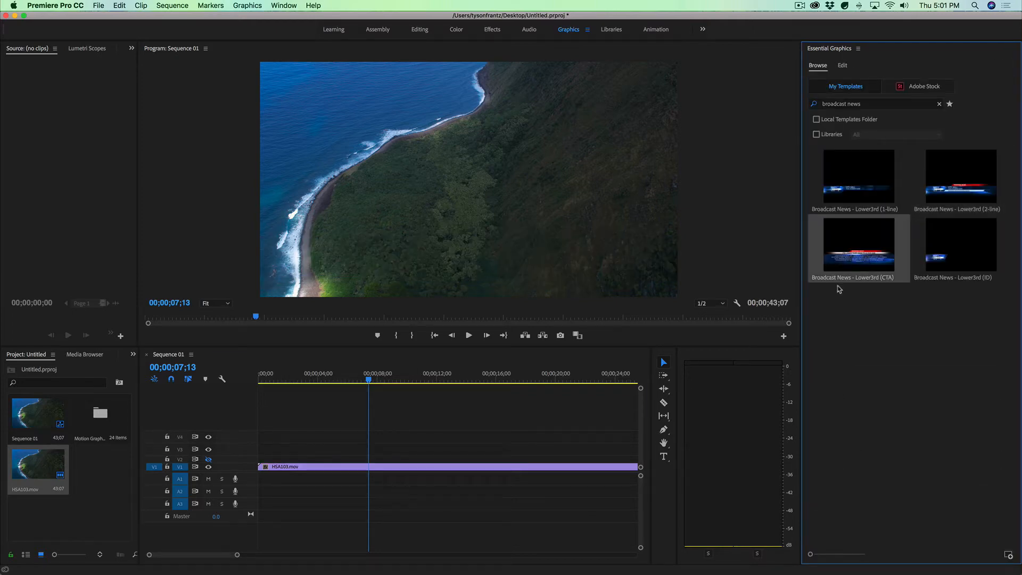
pyautogui.moveTo(858, 244); pyautogui.dragTo(368, 448)
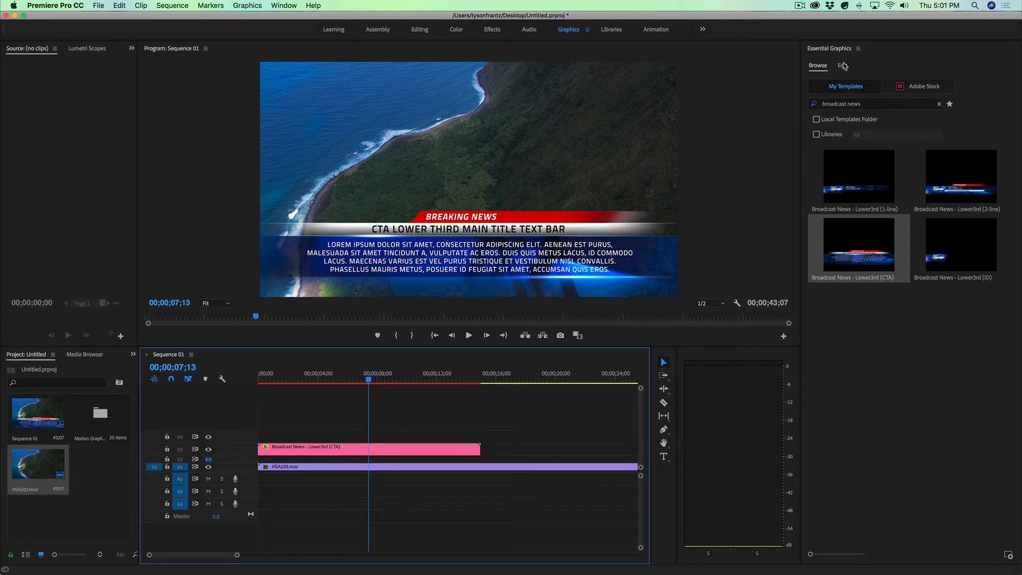
pyautogui.click(843, 65)
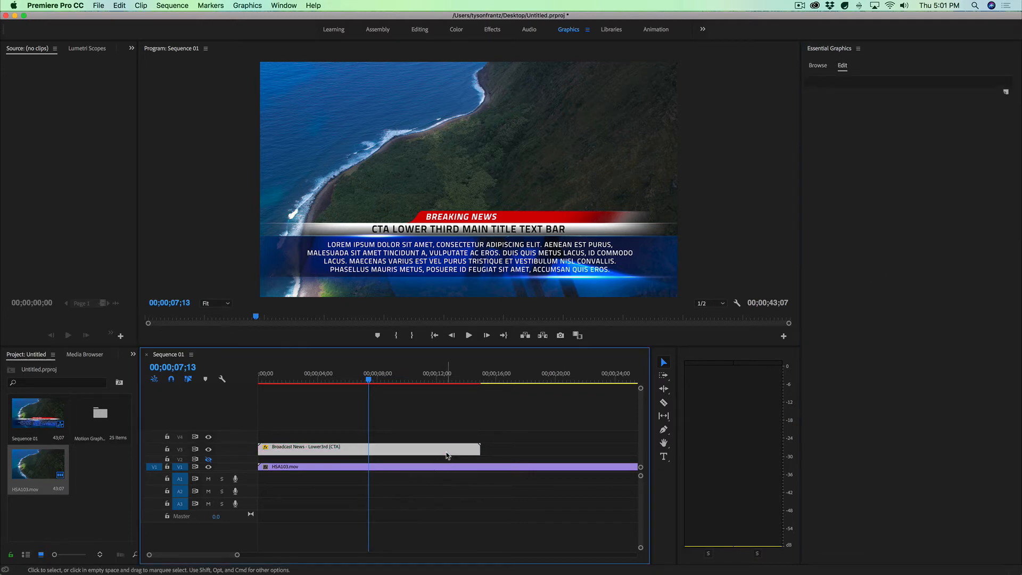
pyautogui.click(368, 447)
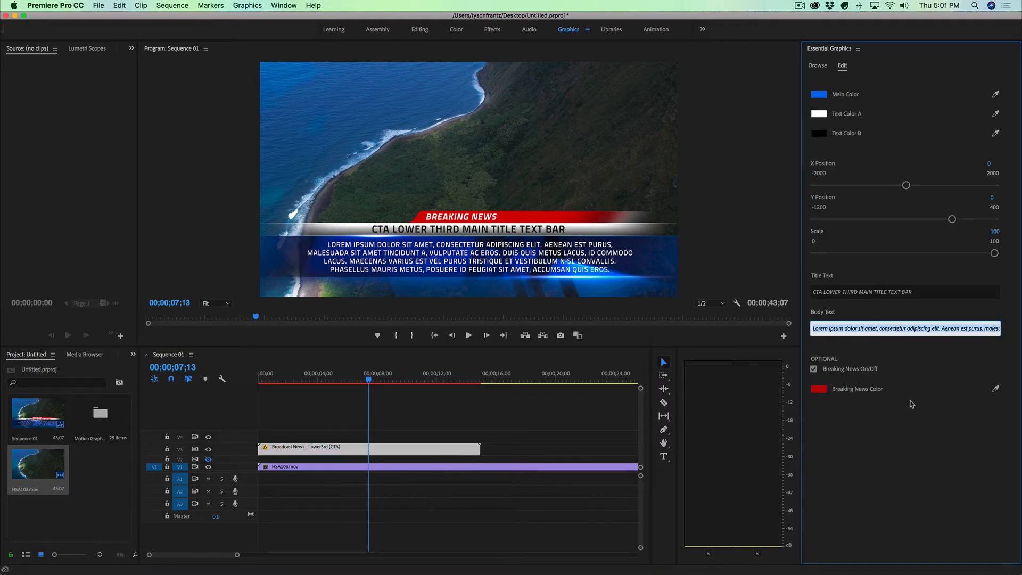
pyautogui.click(814, 369)
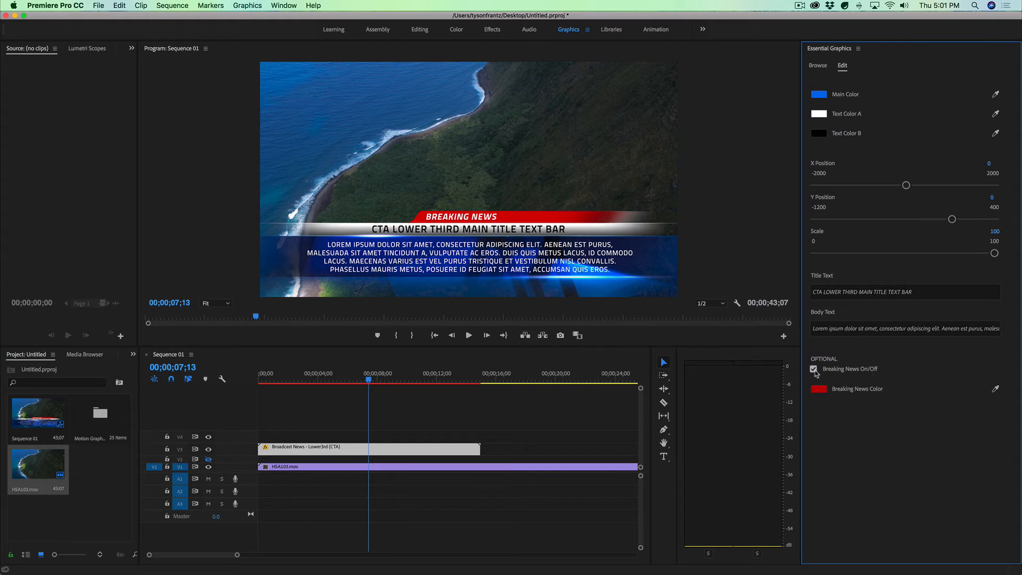
pyautogui.click(813, 368)
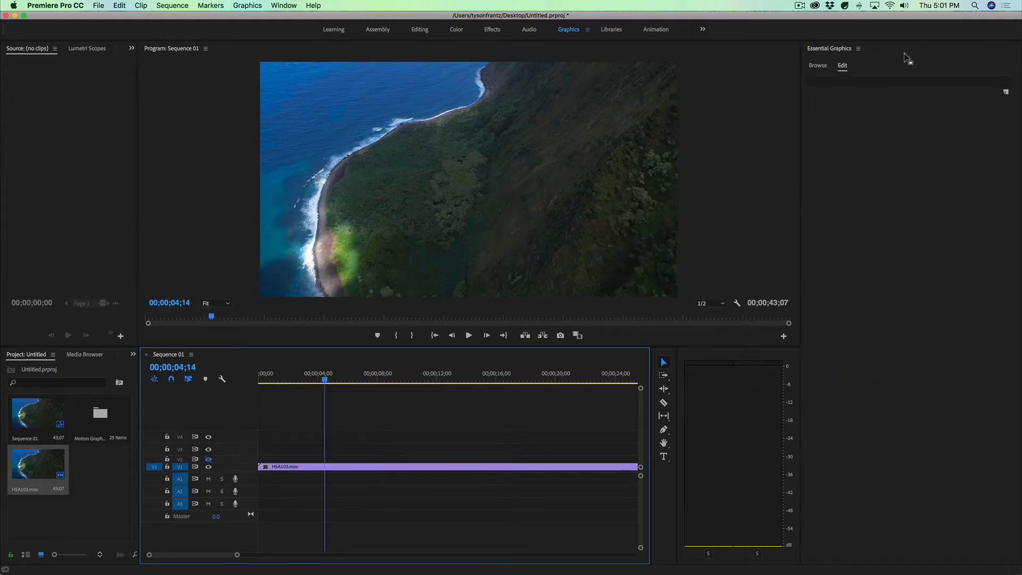
# Add the Lower3rd (ID) graphic, scale it to 74 with Y Position -739, and preview it top-left.
pyautogui.click(818, 65)
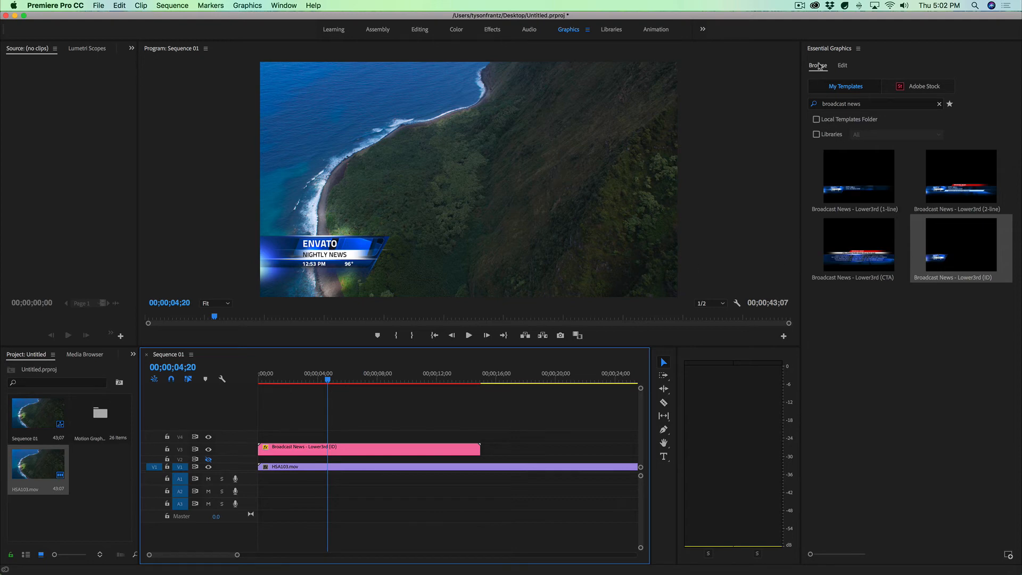
pyautogui.click(841, 65)
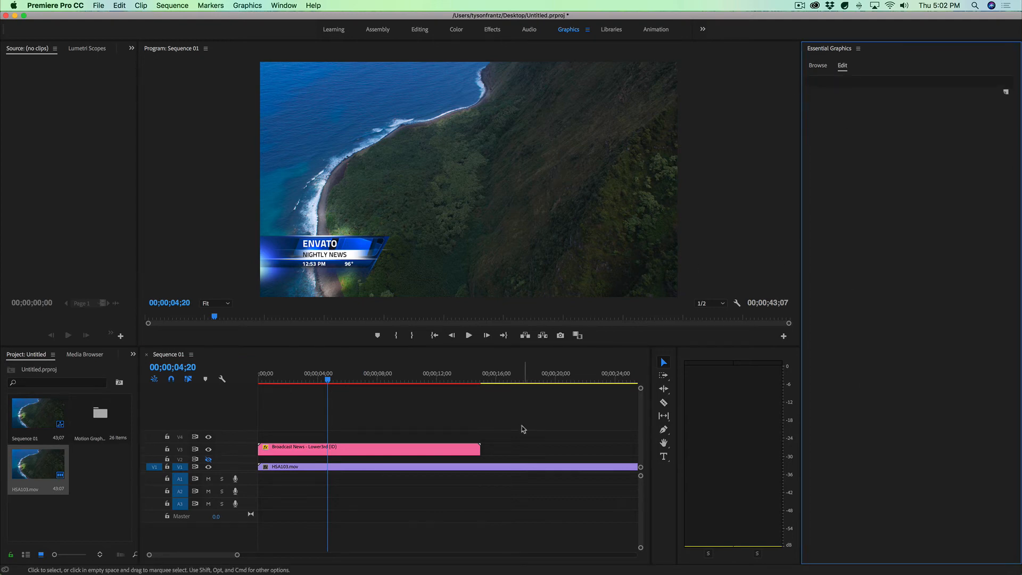
pyautogui.click(369, 446)
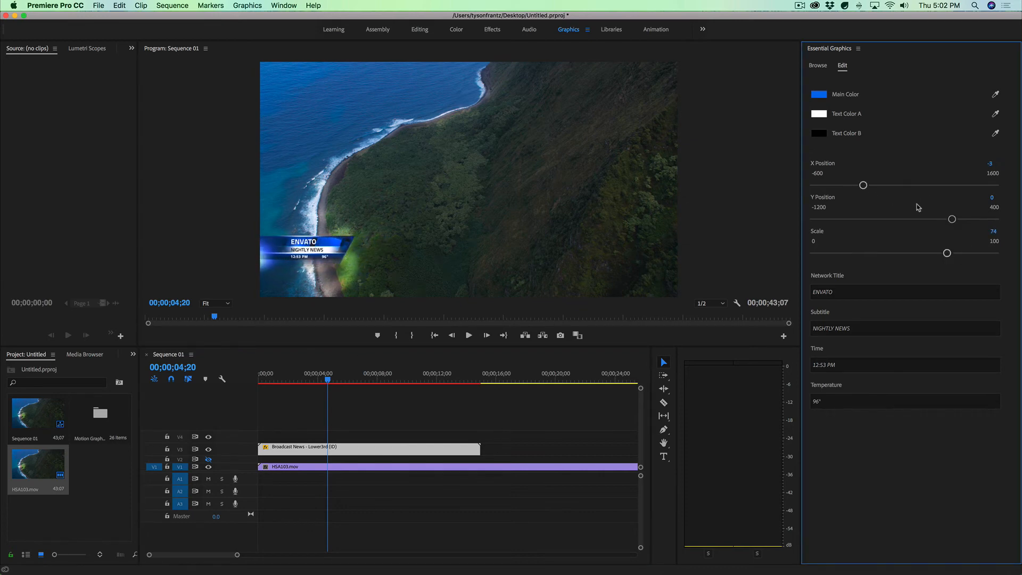
pyautogui.moveTo(952, 218); pyautogui.dragTo(867, 218)
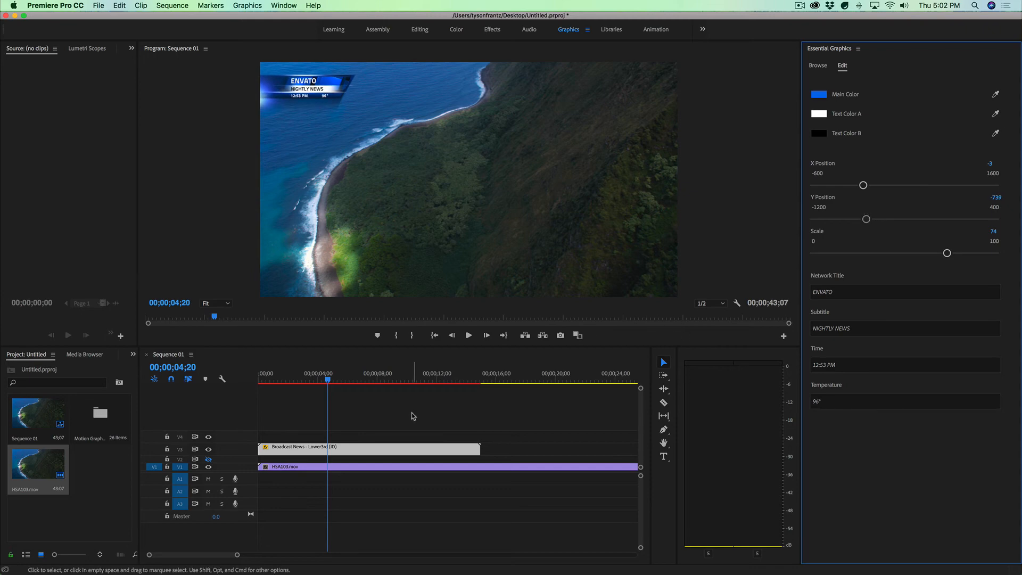
pyautogui.click(359, 379)
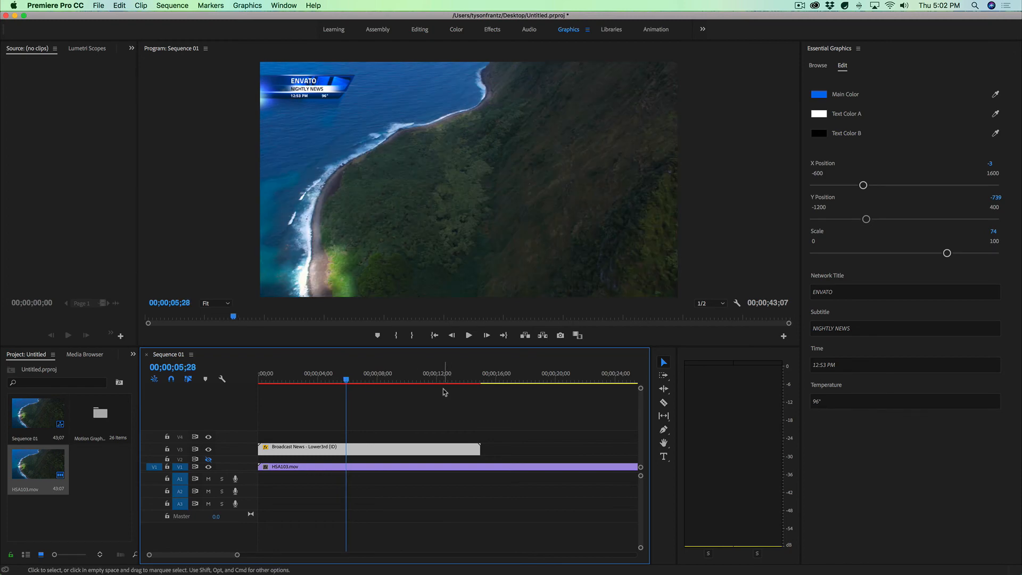
# Show the four Broadcast News templates in Browse again beside the finished ID graphic.
pyautogui.click(818, 66)
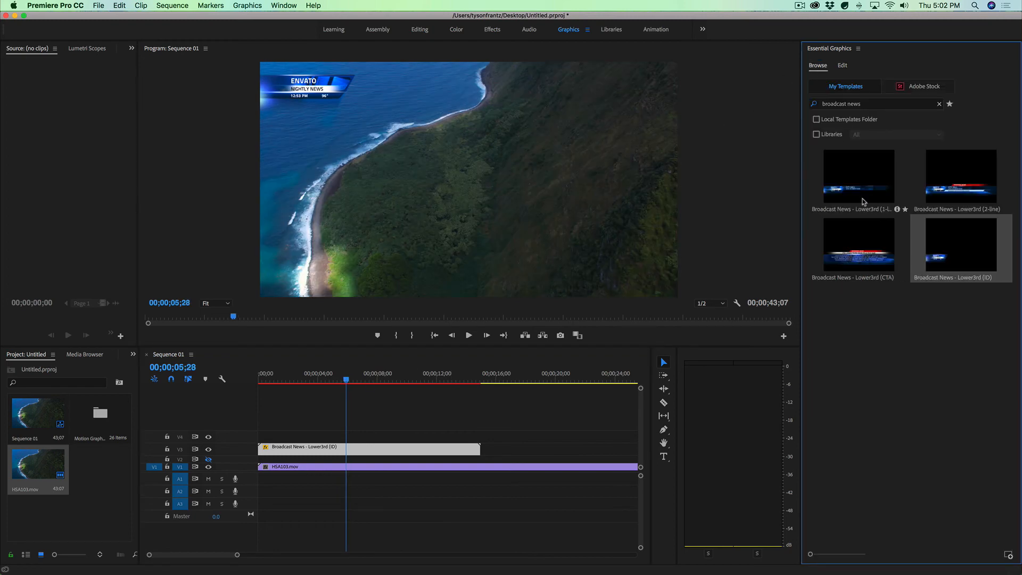
pyautogui.moveTo(850, 246)
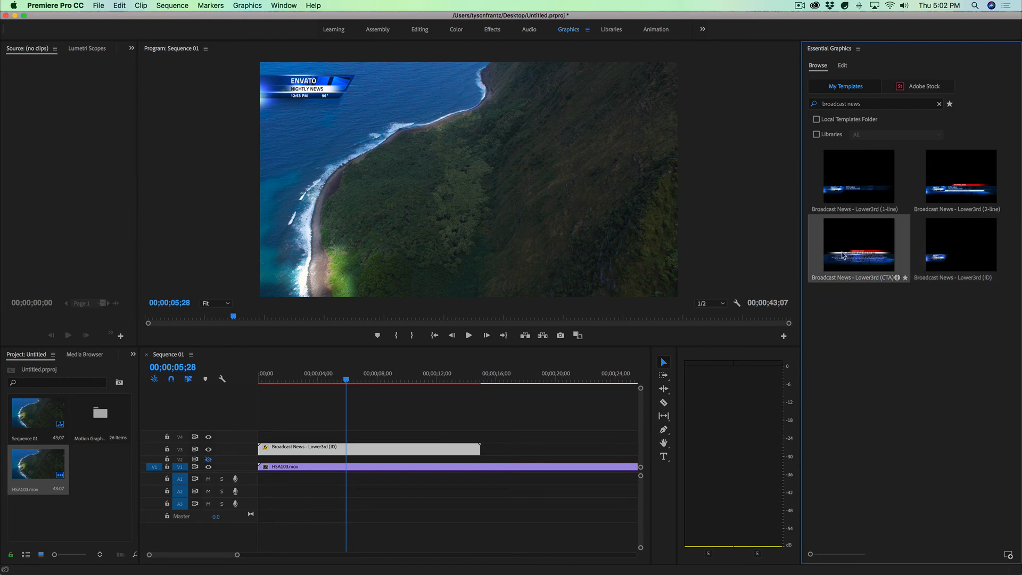
pyautogui.moveTo(848, 382)
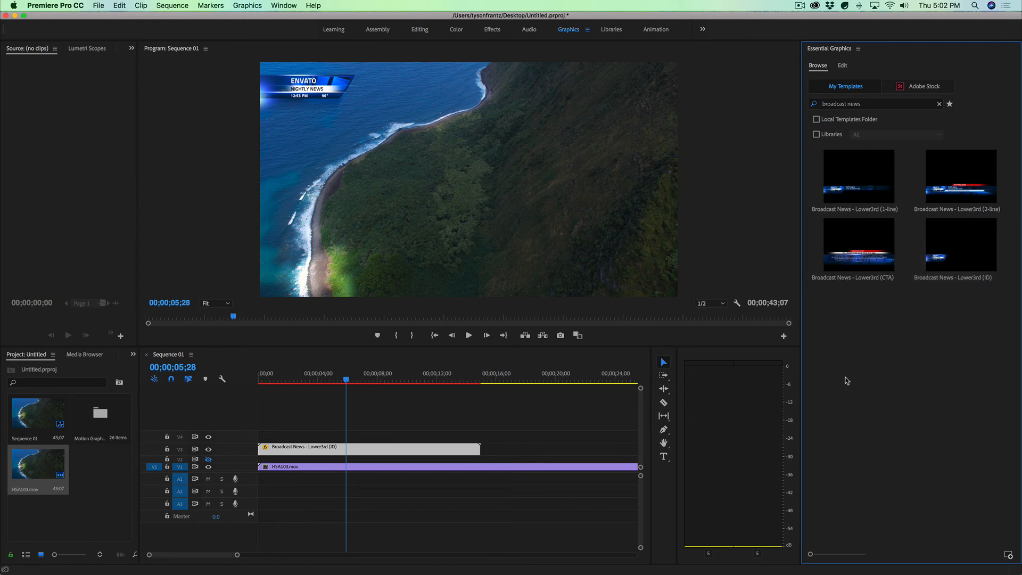
pyautogui.moveTo(515, 426)
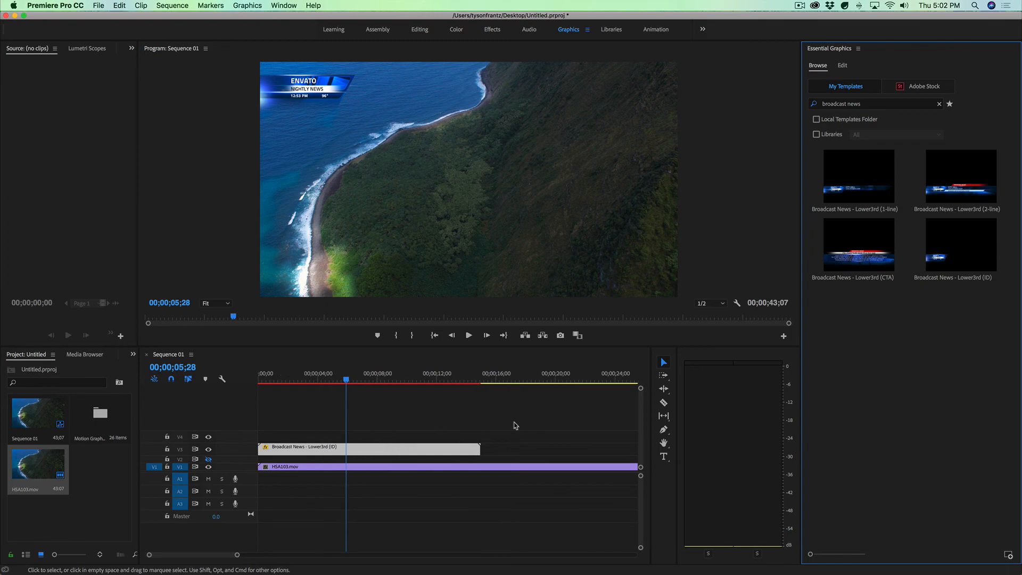